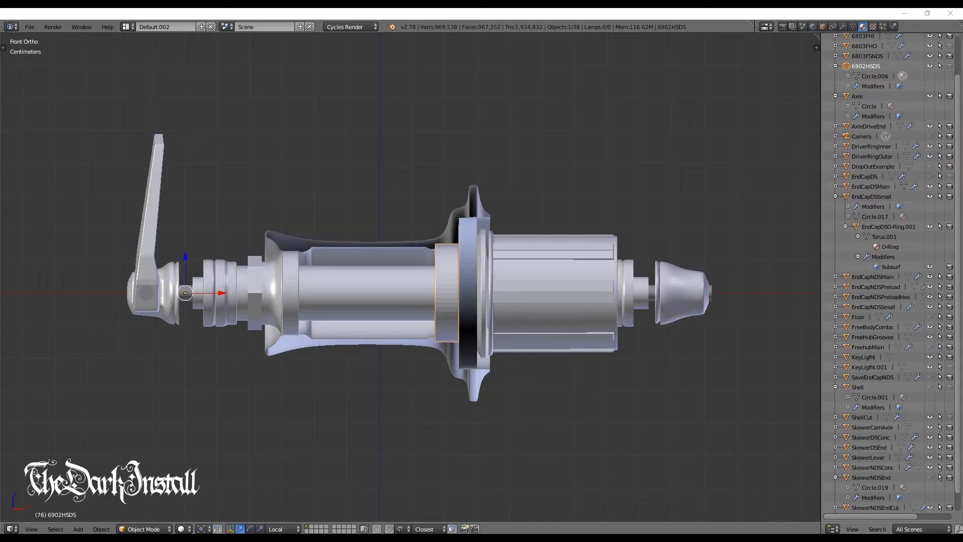
{"action": "mouse_move", "coordinate": [912, 352]}
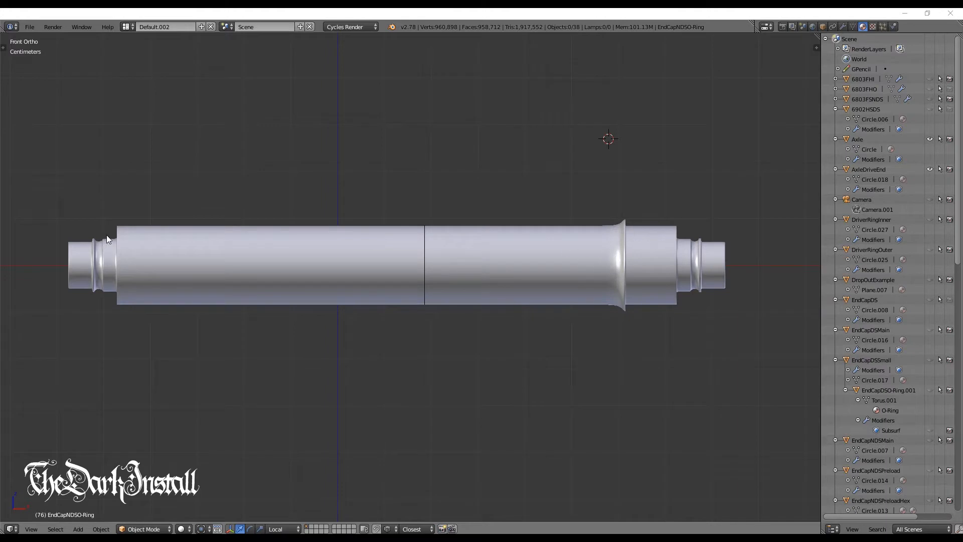
{"action": "mouse_move", "coordinate": [319, 216]}
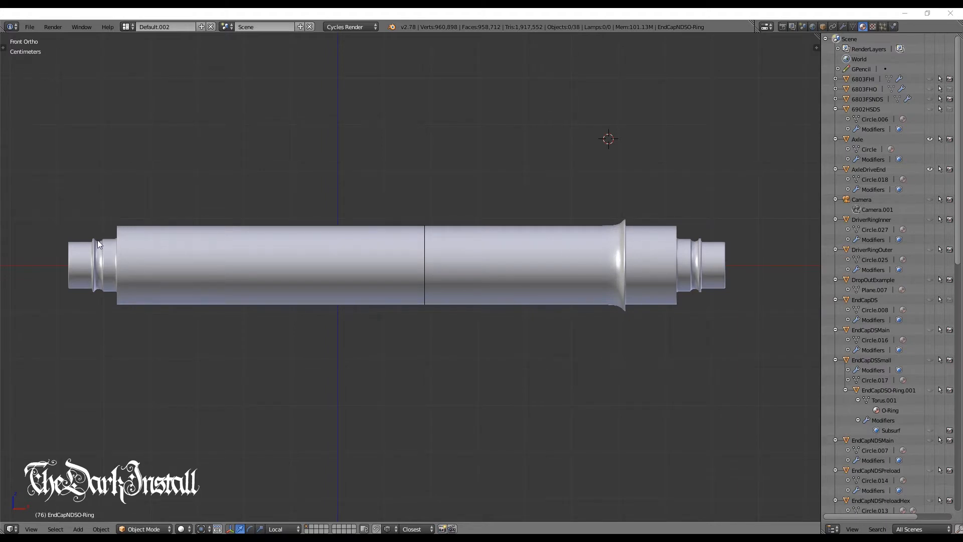
{"action": "mouse_move", "coordinate": [89, 221]}
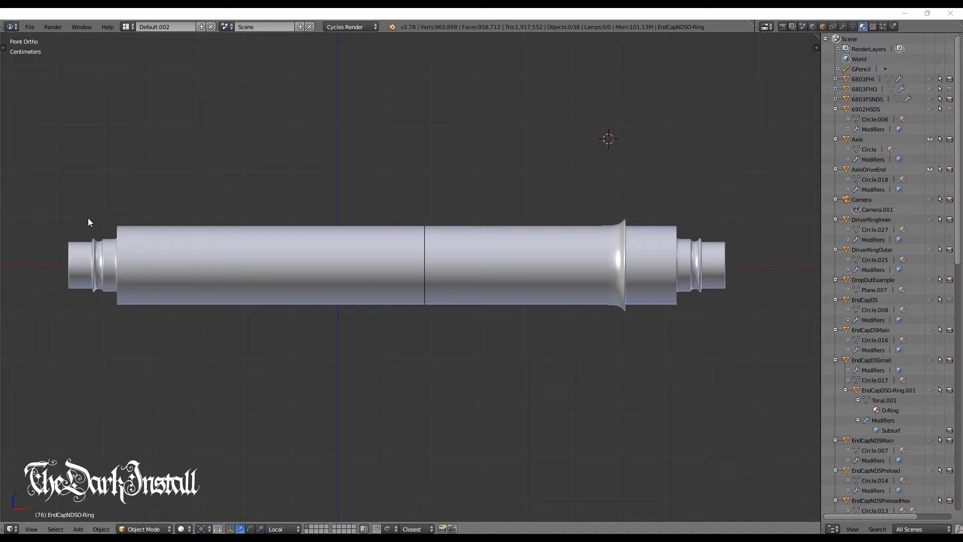
{"action": "mouse_move", "coordinate": [674, 310]}
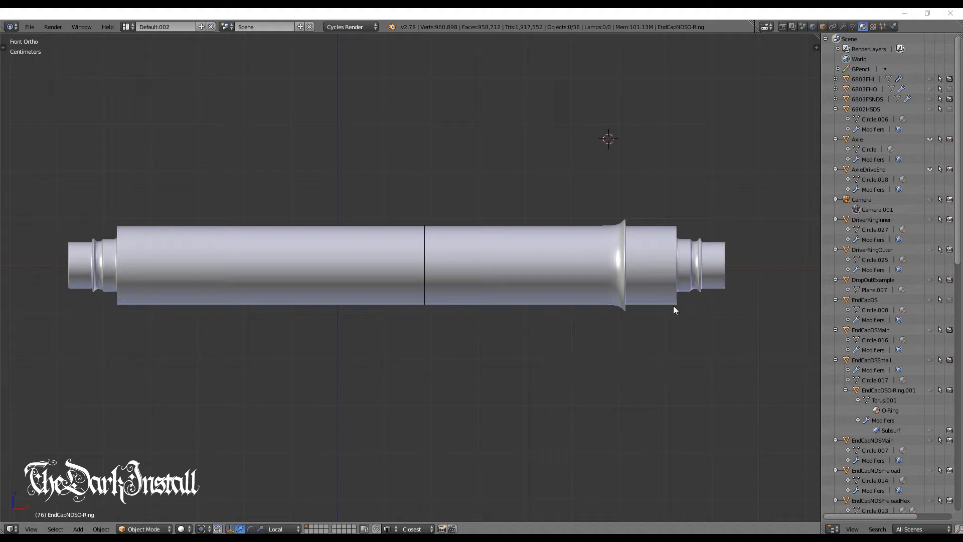
{"action": "mouse_move", "coordinate": [215, 237]}
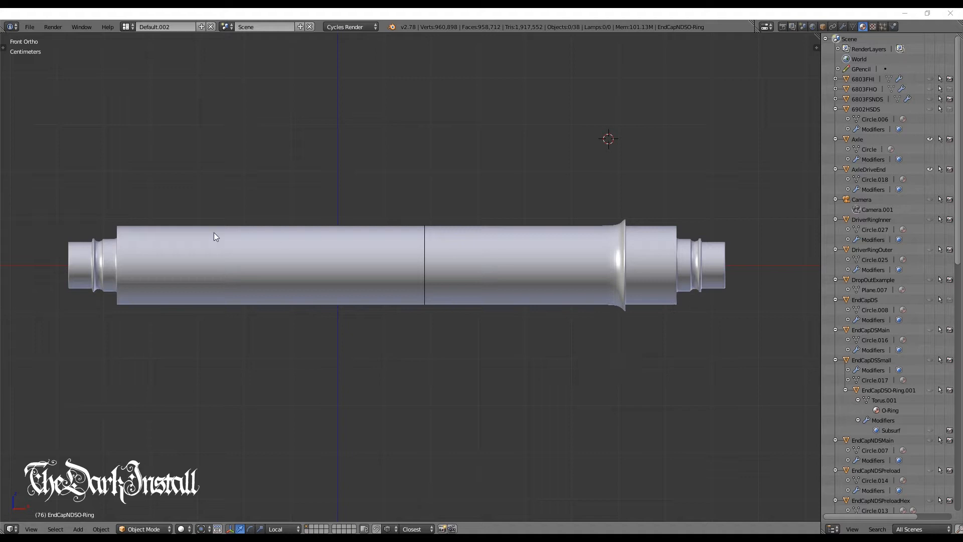
{"action": "mouse_move", "coordinate": [186, 237]}
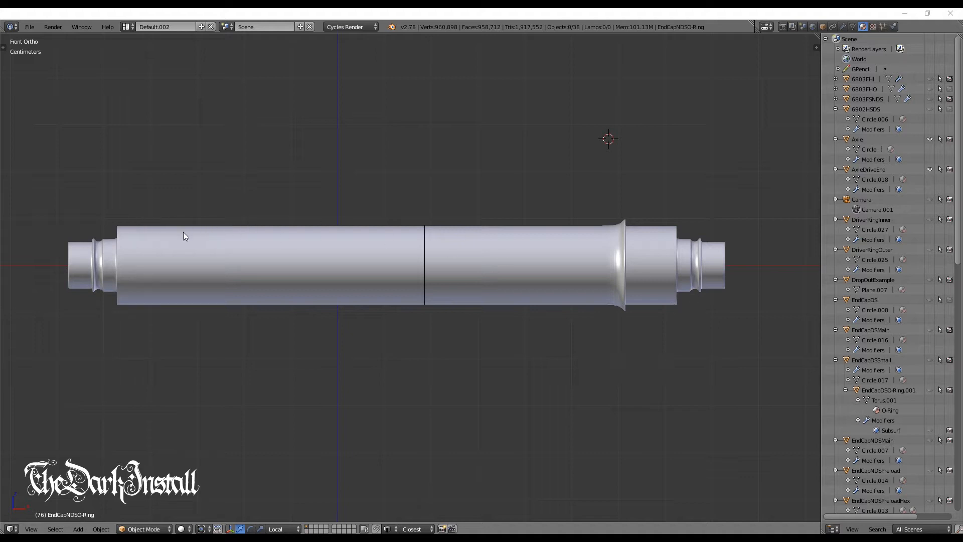
{"action": "mouse_move", "coordinate": [470, 290]}
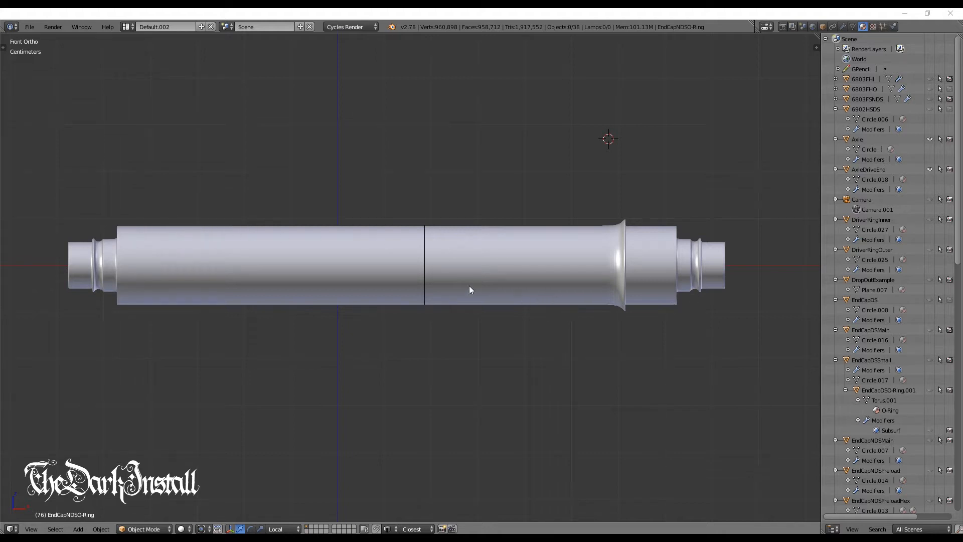
{"action": "mouse_move", "coordinate": [431, 275]}
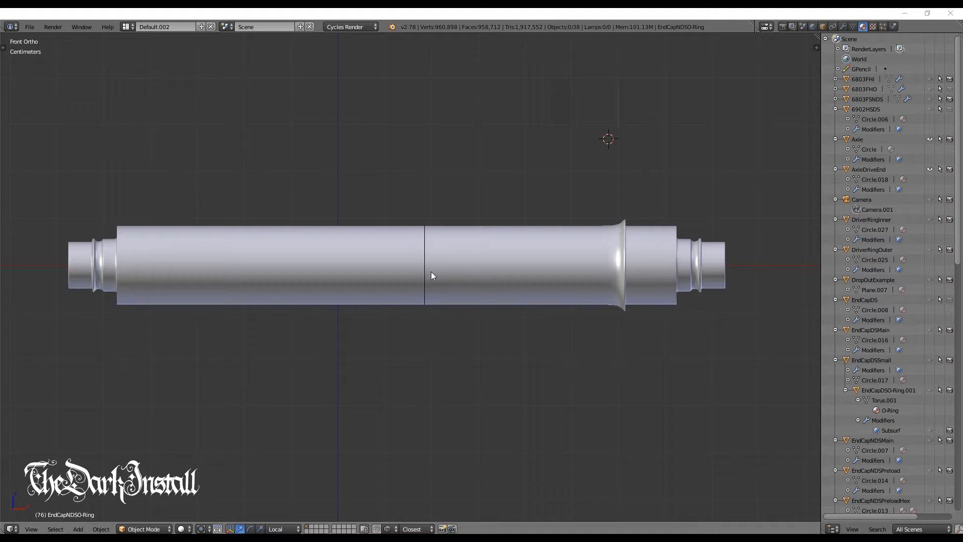
{"action": "mouse_move", "coordinate": [626, 239]}
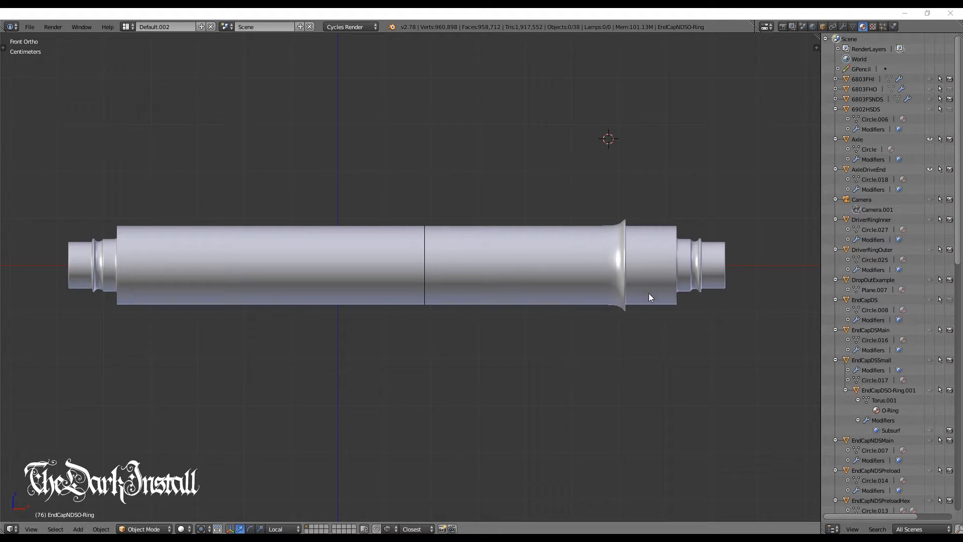
{"action": "mouse_move", "coordinate": [685, 253]}
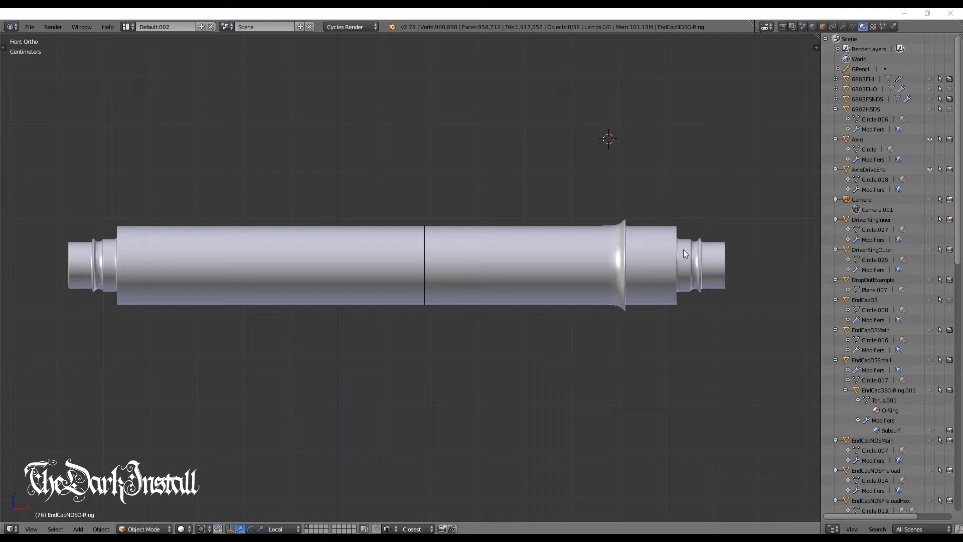
{"action": "mouse_move", "coordinate": [674, 231]}
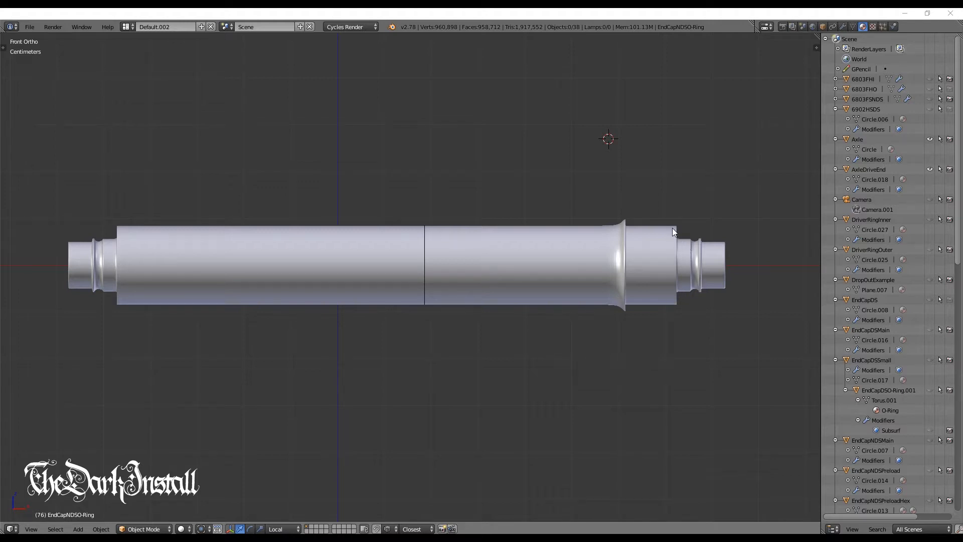
{"action": "mouse_move", "coordinate": [683, 205]}
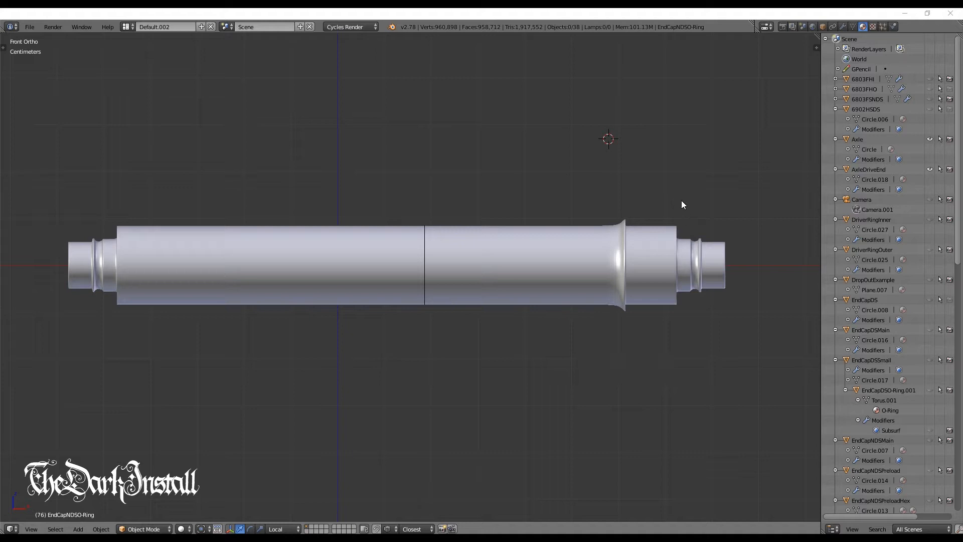
{"action": "mouse_move", "coordinate": [594, 200]}
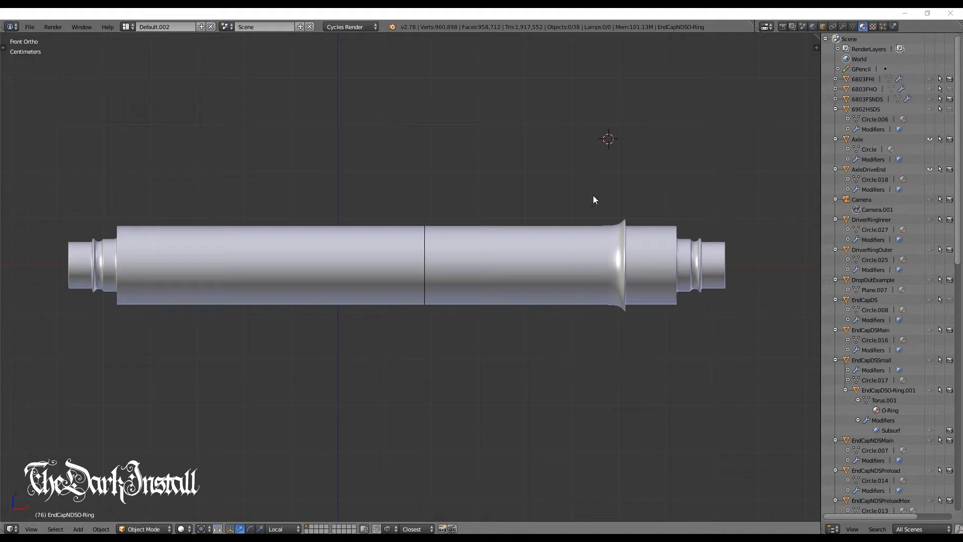
{"action": "mouse_move", "coordinate": [311, 304]}
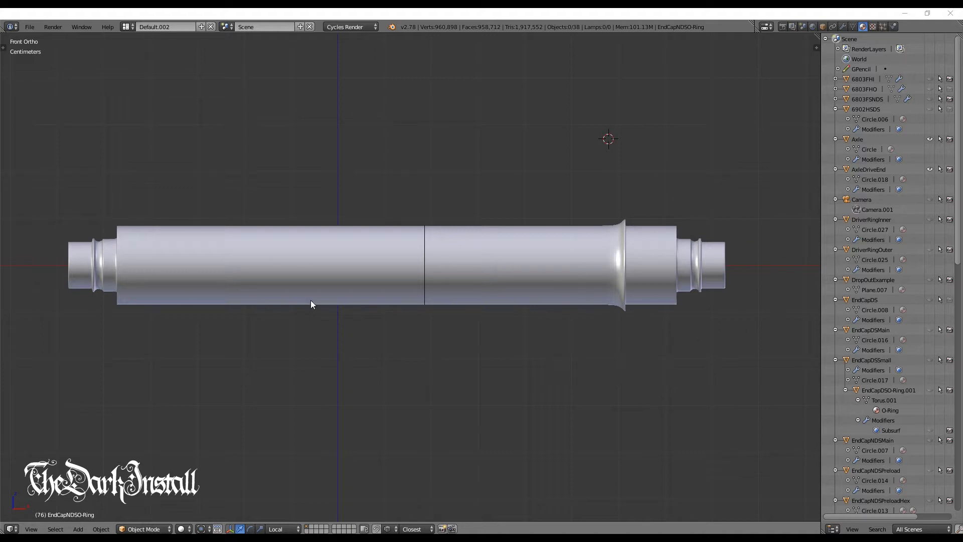
{"action": "mouse_move", "coordinate": [180, 249]}
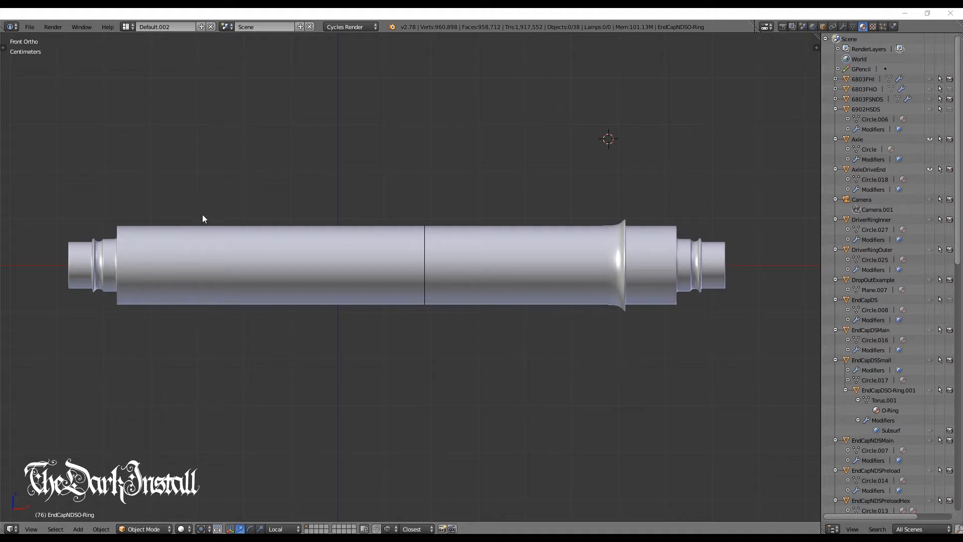
{"action": "mouse_move", "coordinate": [199, 226]}
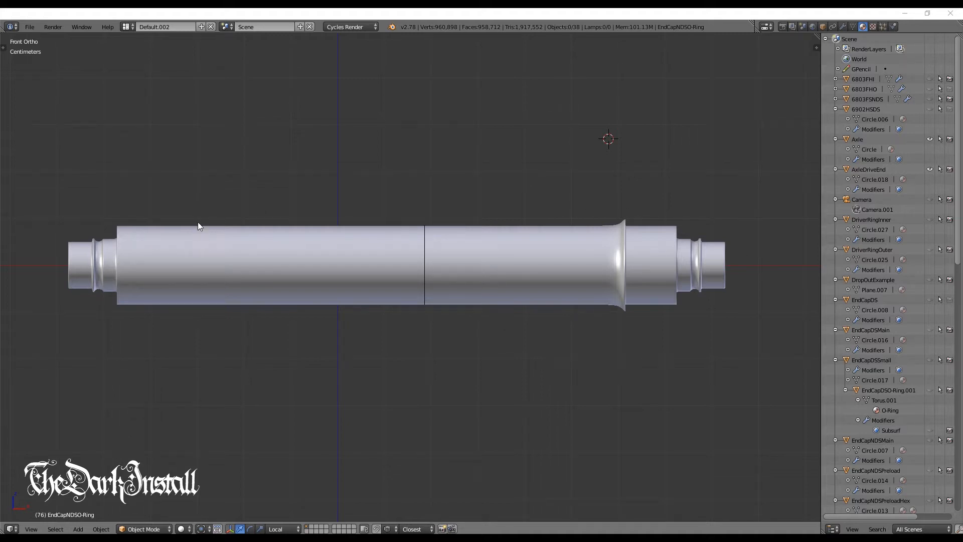
{"action": "mouse_move", "coordinate": [633, 159]}
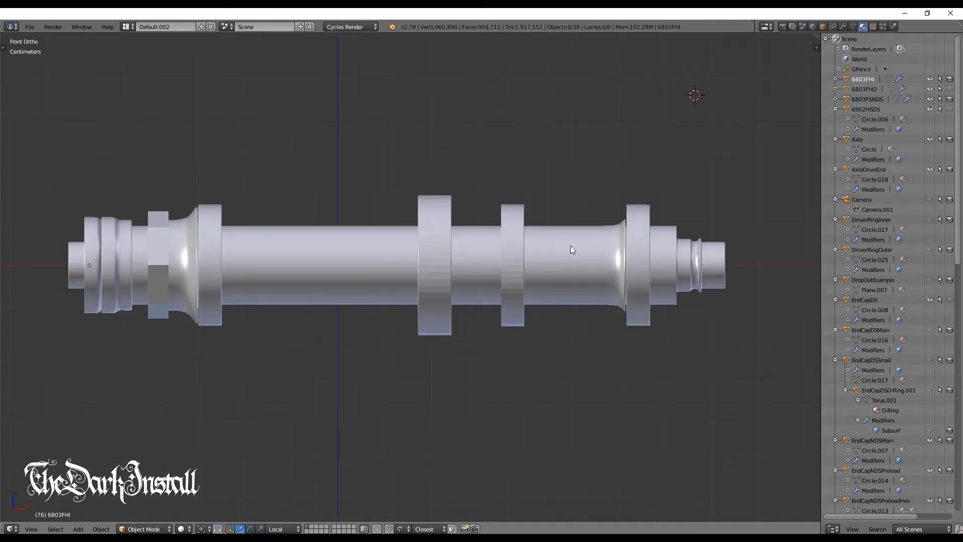
{"action": "mouse_move", "coordinate": [809, 268]}
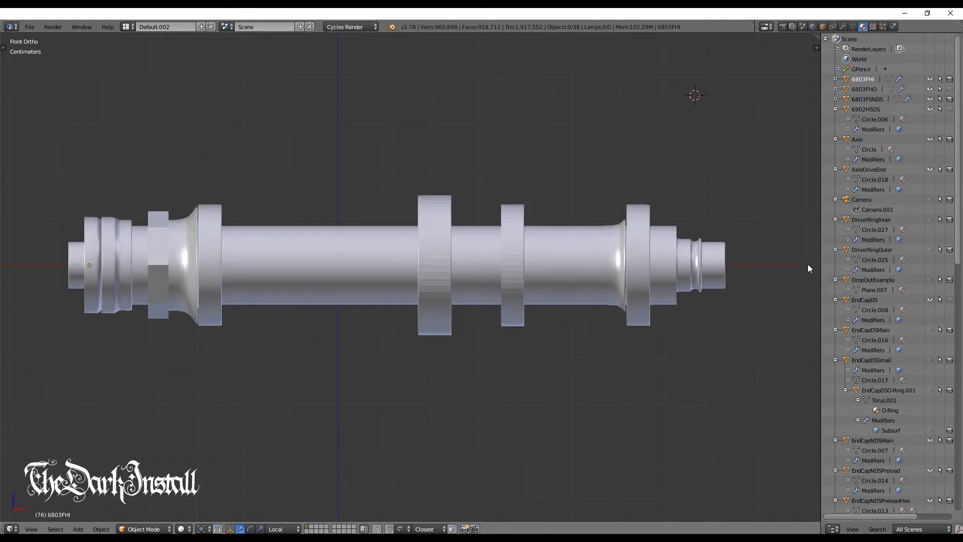
{"action": "mouse_move", "coordinate": [619, 250]}
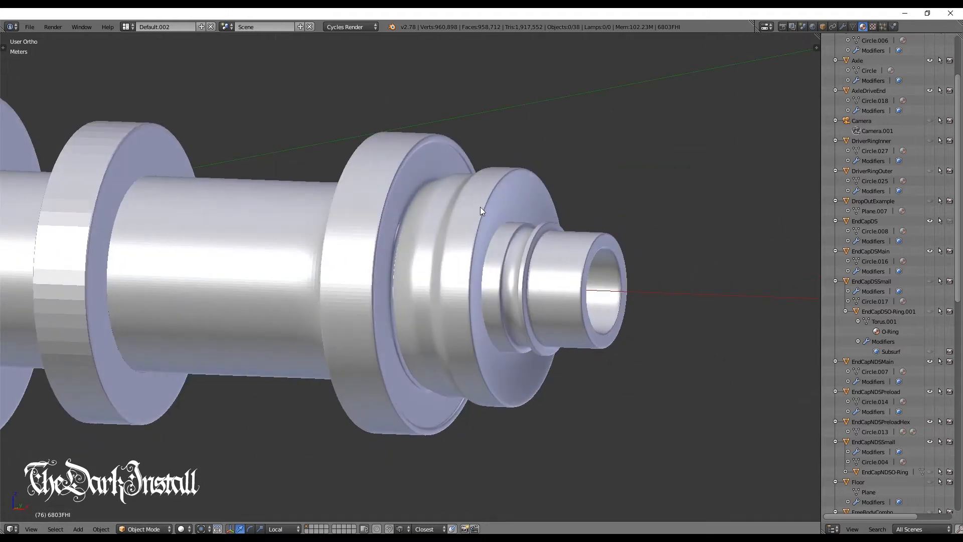
Inspect the small drive-side end cap of the grey-shaded axle, ending in a straight front view
{"action": "left_click_drag", "start_coordinate": [479, 209], "coordinate": [759, 273]}
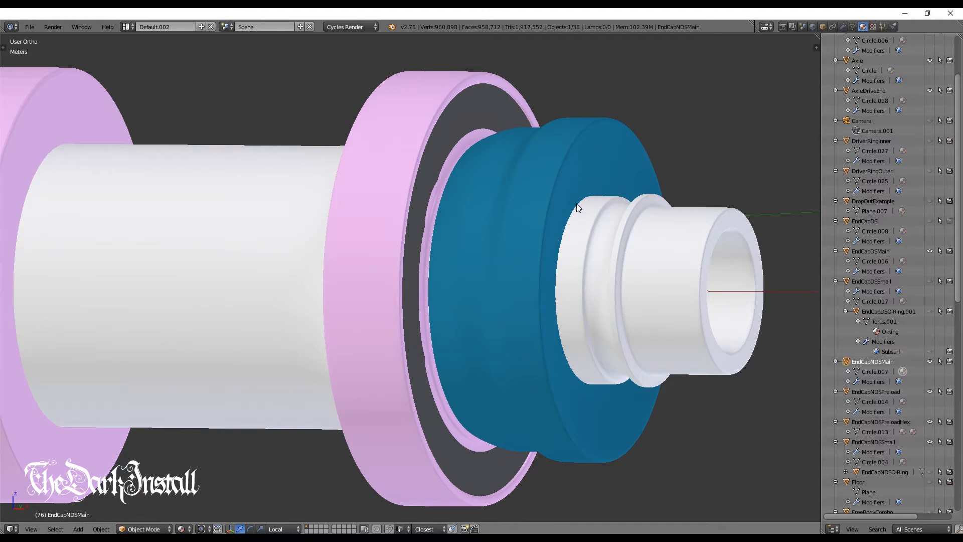
{"action": "left_click_drag", "start_coordinate": [578, 206], "coordinate": [594, 220]}
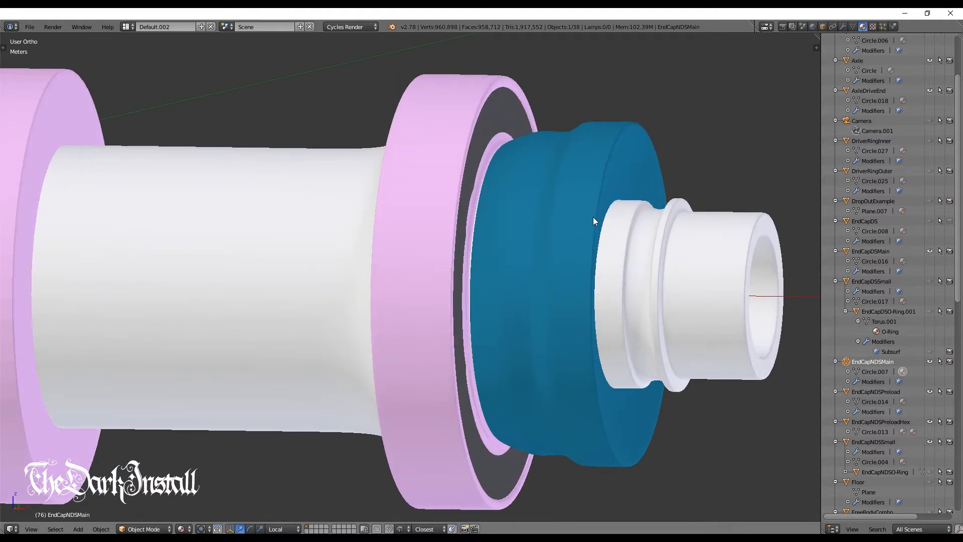
{"action": "mouse_move", "coordinate": [498, 159]}
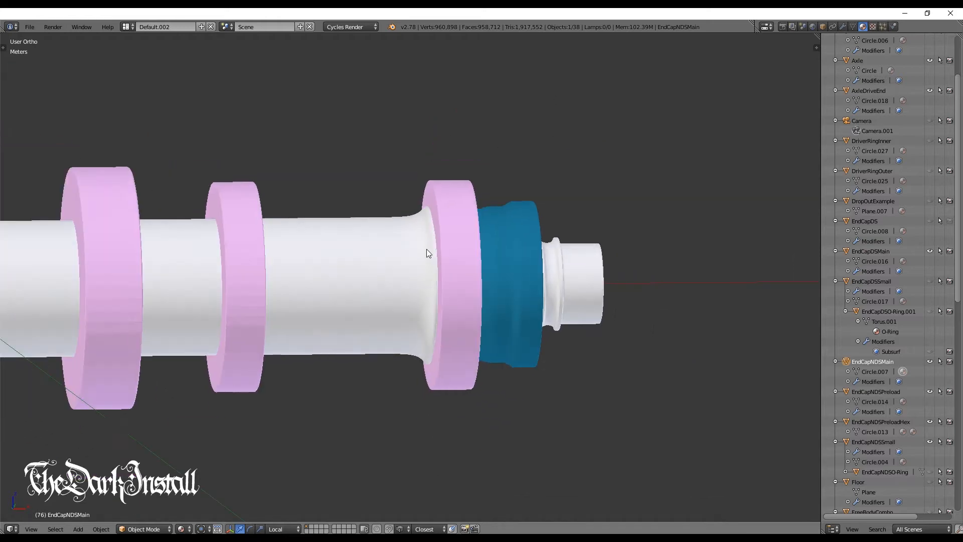
{"action": "left_click_drag", "start_coordinate": [428, 252], "coordinate": [397, 263]}
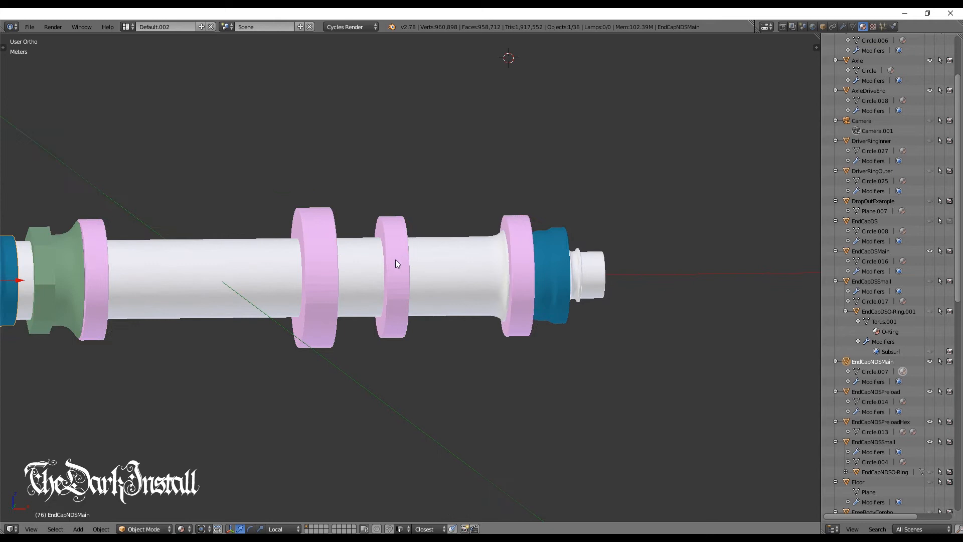
{"action": "mouse_move", "coordinate": [456, 361]}
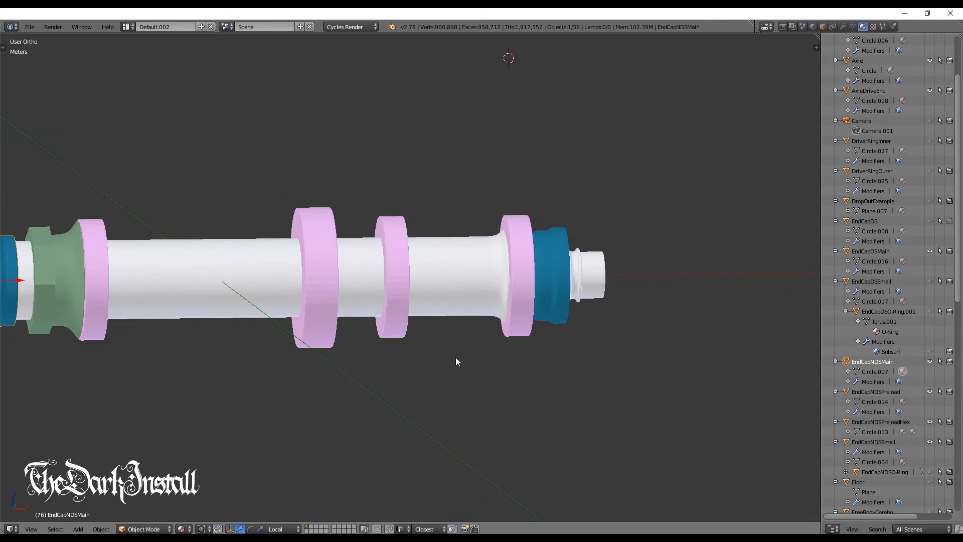
{"action": "mouse_move", "coordinate": [66, 239]}
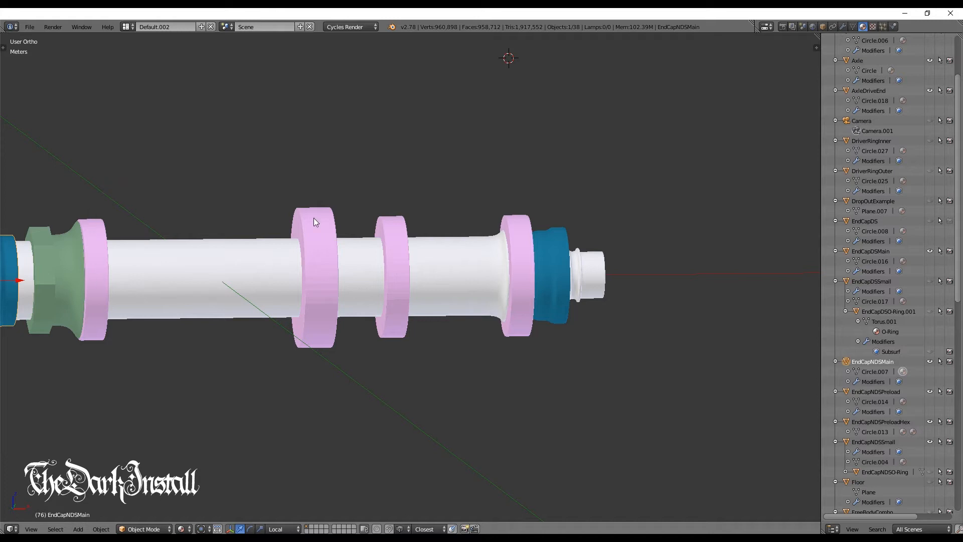
{"action": "mouse_move", "coordinate": [312, 199]}
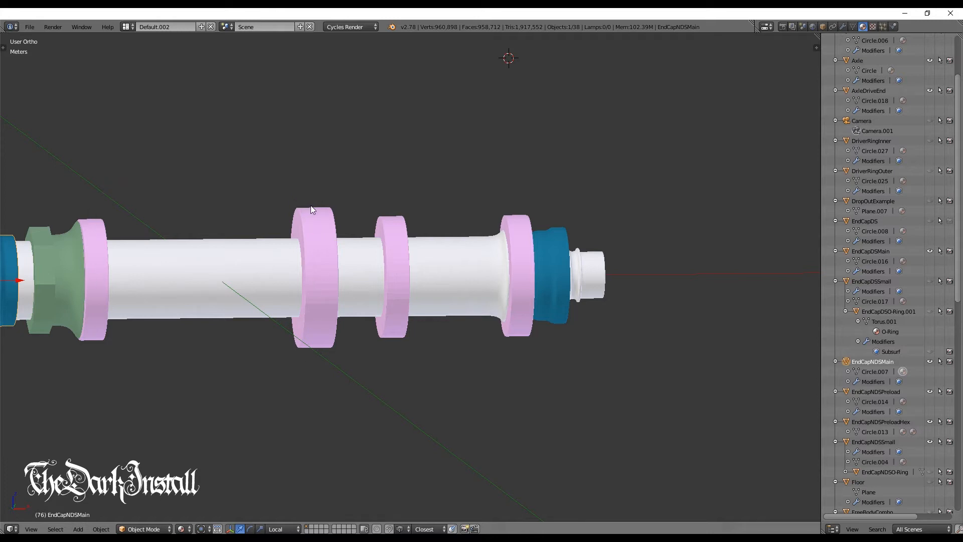
{"action": "mouse_move", "coordinate": [299, 208]}
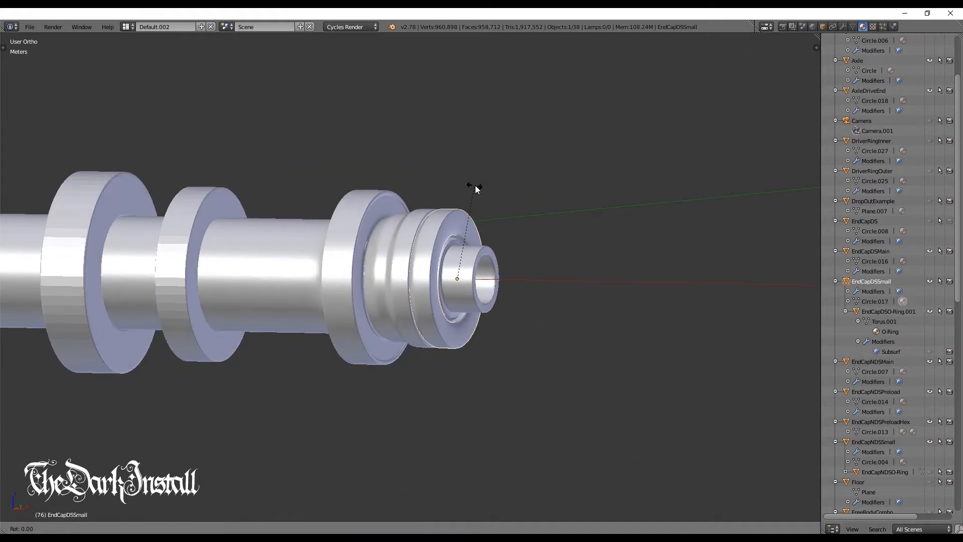
{"action": "left_click_drag", "start_coordinate": [476, 188], "coordinate": [483, 187]}
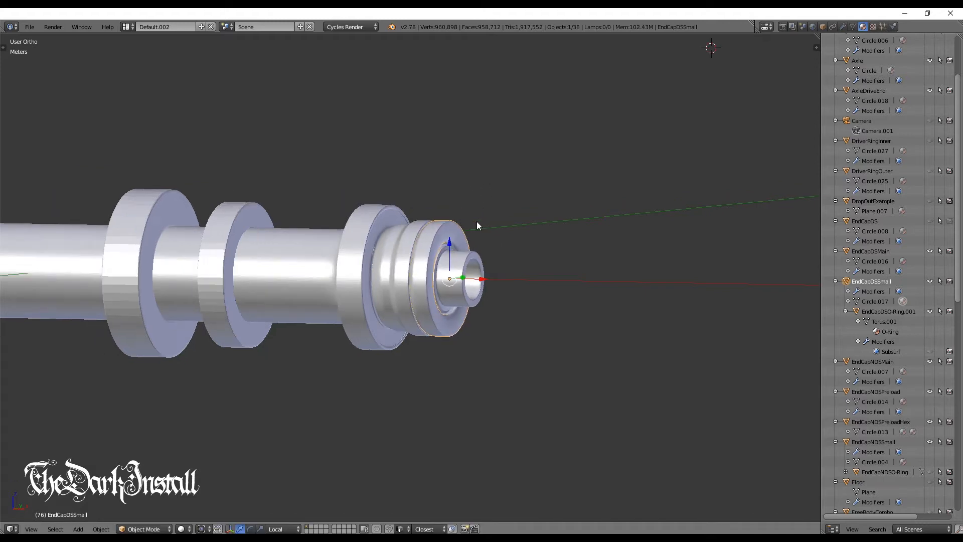
{"action": "key", "text": "KP_1"}
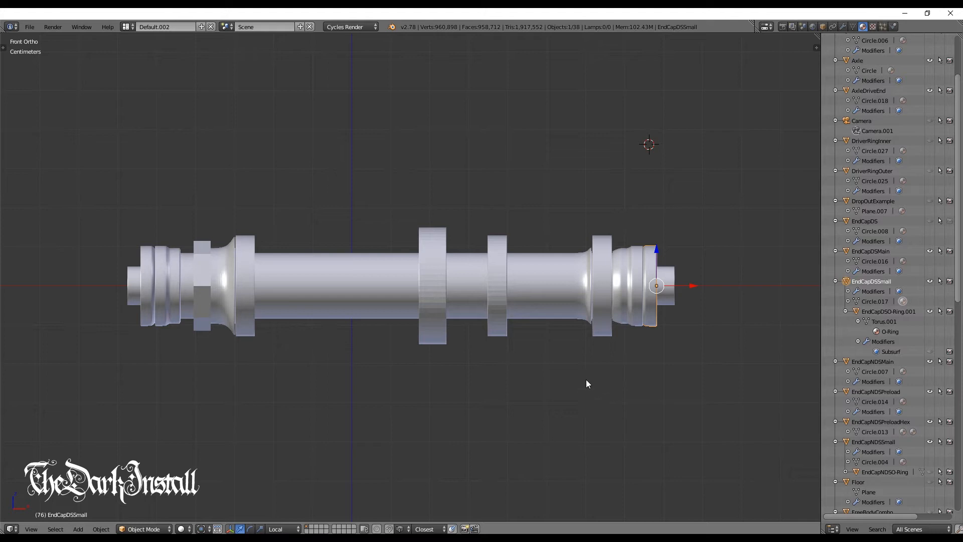
{"action": "mouse_move", "coordinate": [165, 243]}
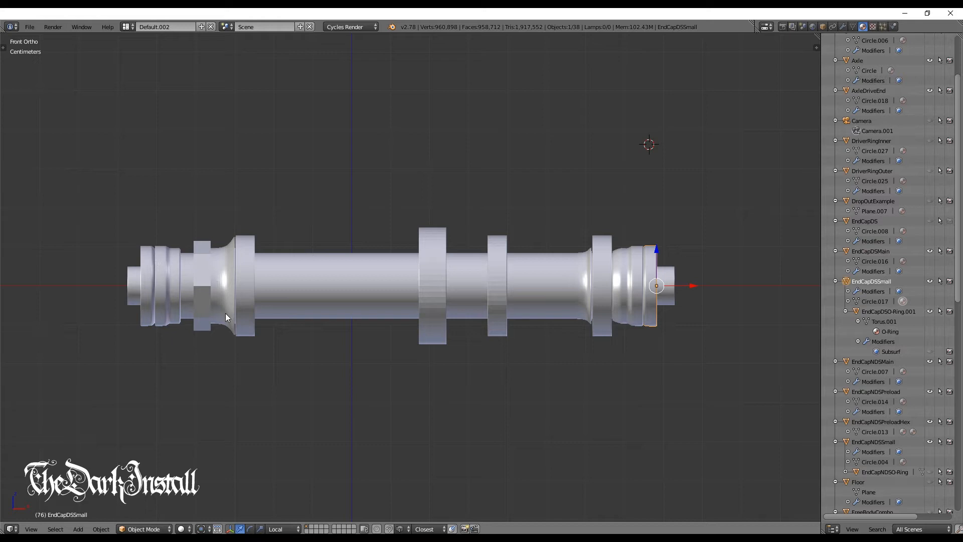
{"action": "mouse_move", "coordinate": [453, 251]}
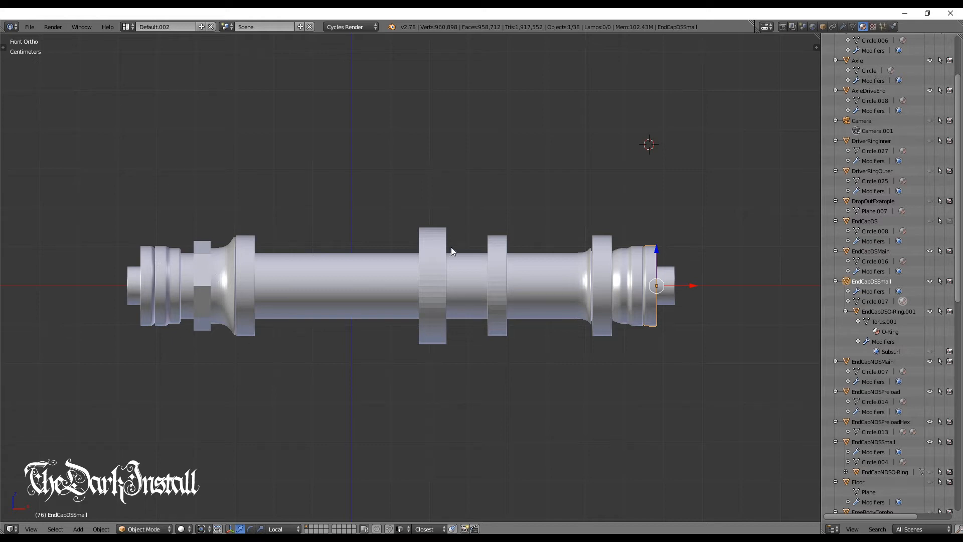
{"action": "mouse_move", "coordinate": [439, 333]}
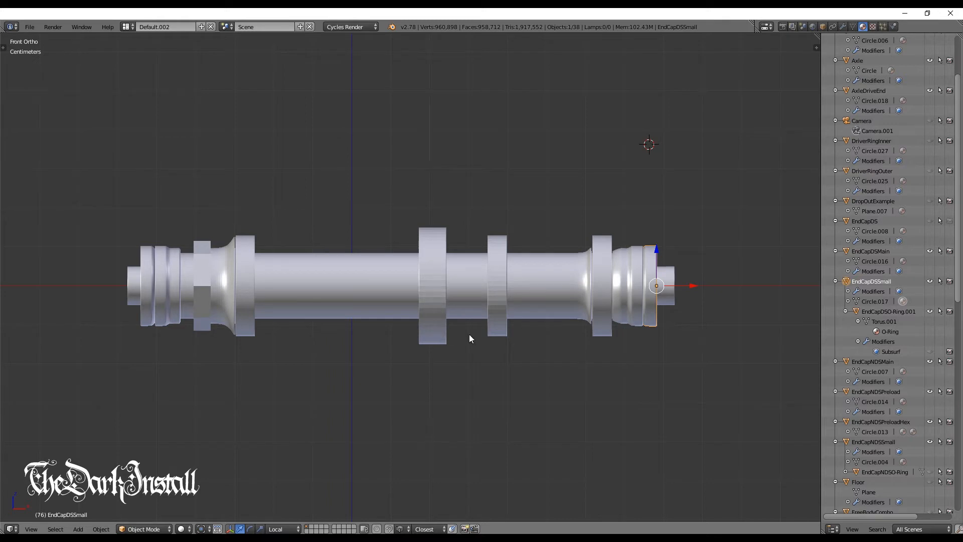
{"action": "mouse_move", "coordinate": [500, 245]}
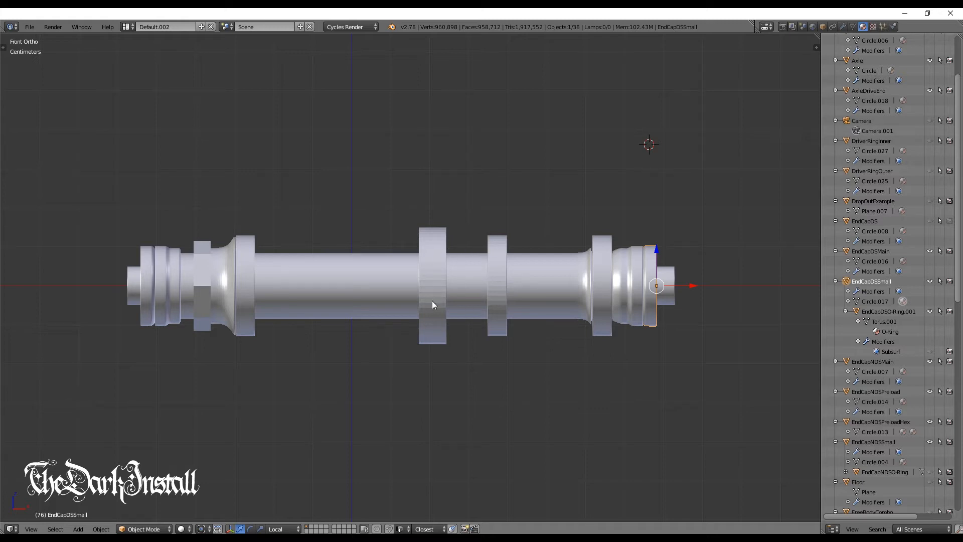
{"action": "mouse_move", "coordinate": [630, 246]}
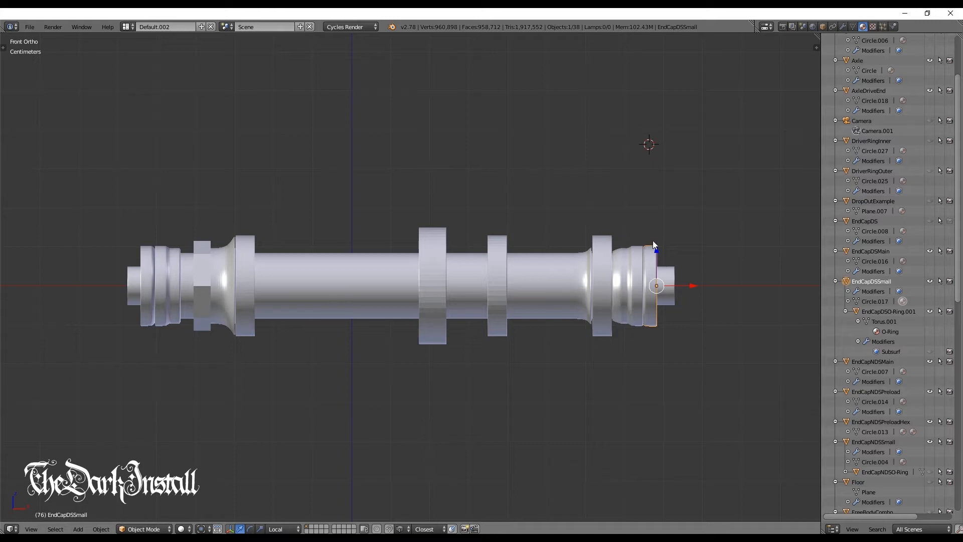
{"action": "mouse_move", "coordinate": [655, 265]}
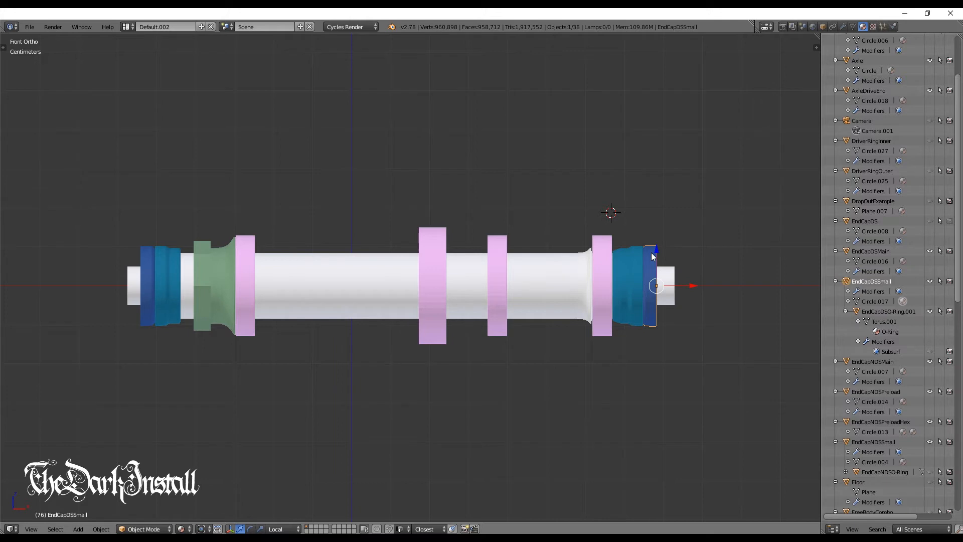
{"action": "mouse_move", "coordinate": [658, 240]}
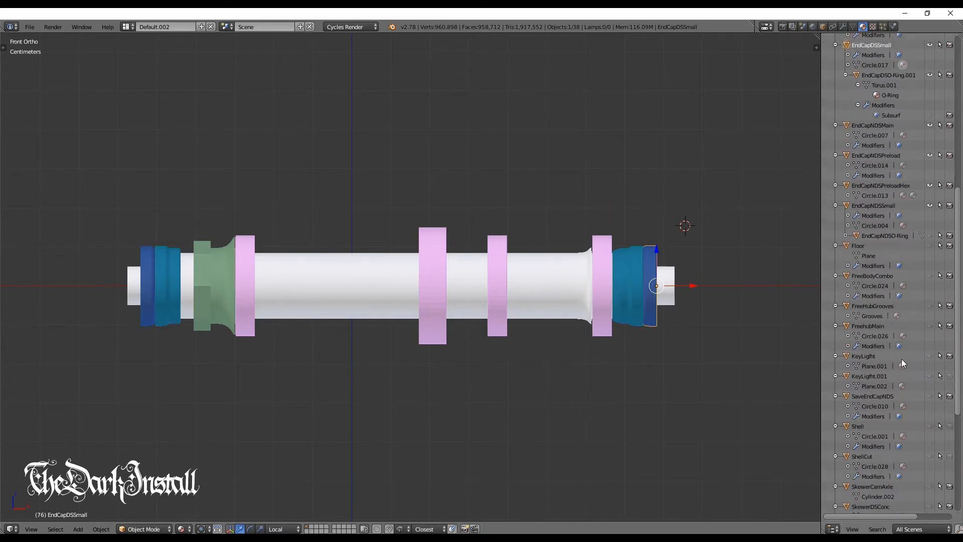
Scroll the Outliner to reach the hidden skewer objects
{"action": "scroll", "scroll_direction": "down", "scroll_amount": 3}
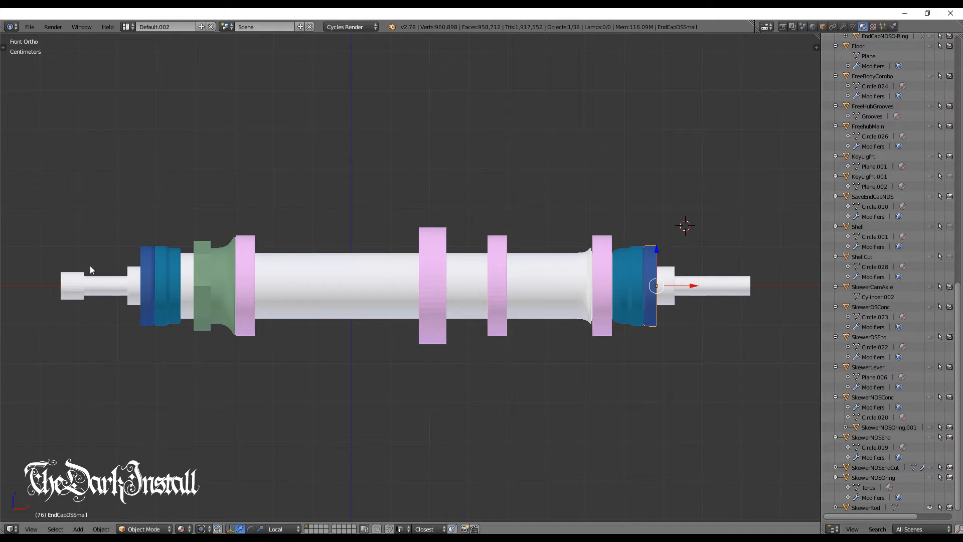
{"action": "mouse_move", "coordinate": [92, 297]}
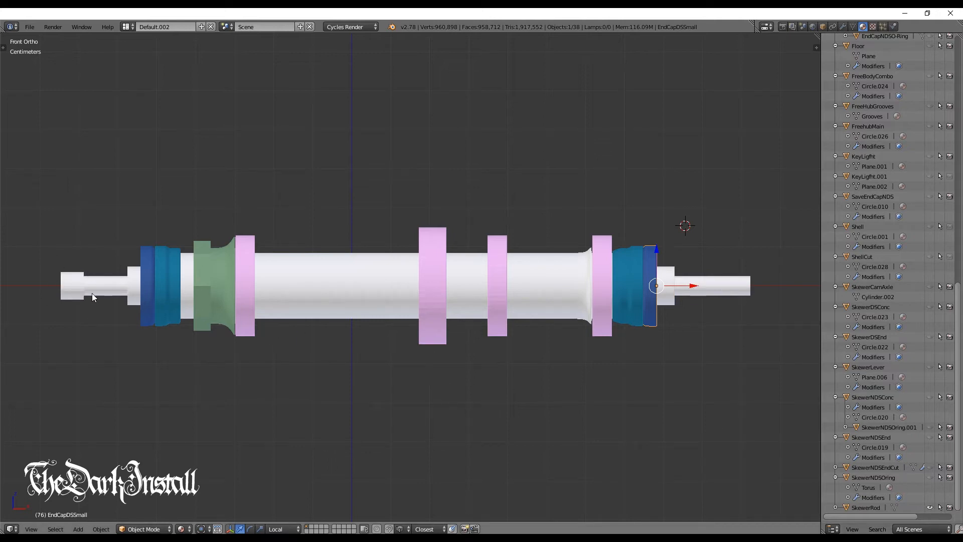
{"action": "mouse_move", "coordinate": [55, 299]}
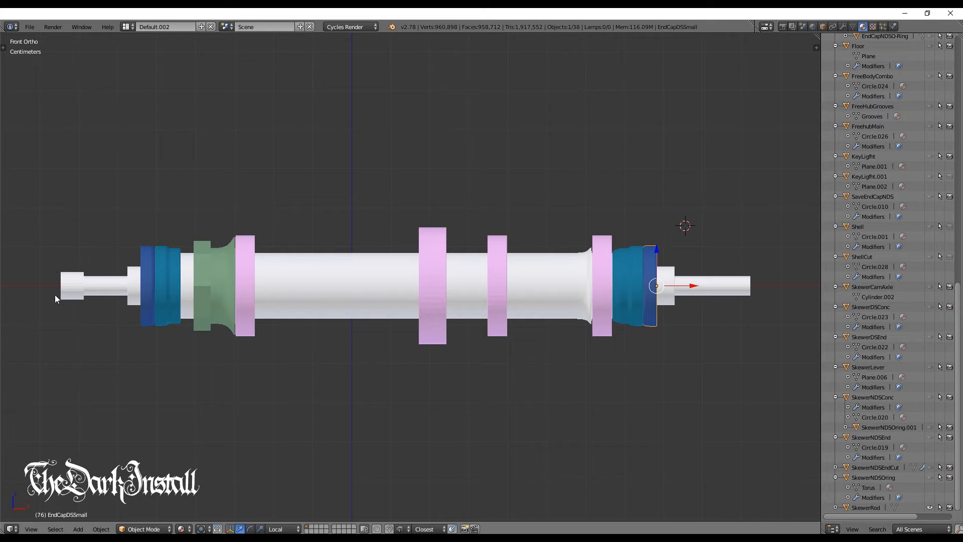
{"action": "mouse_move", "coordinate": [97, 285]}
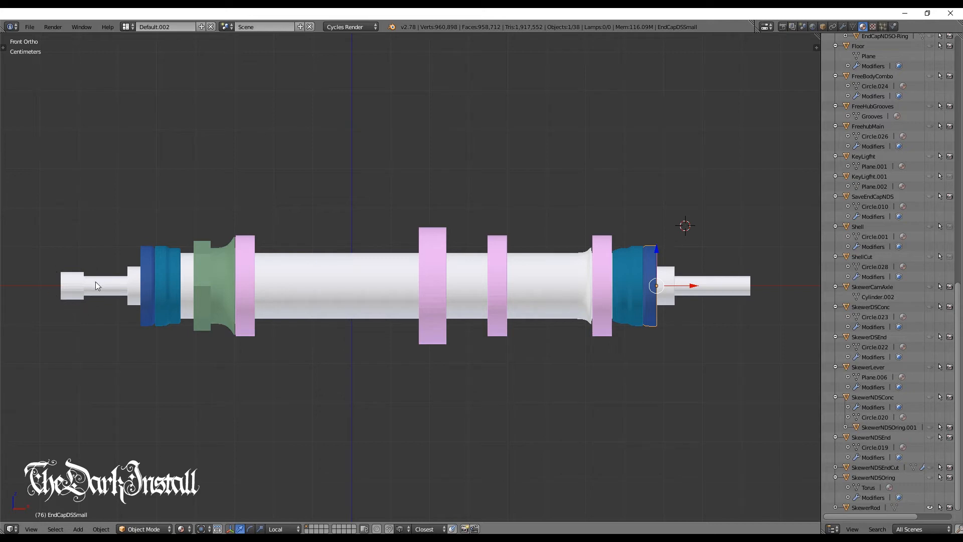
{"action": "mouse_move", "coordinate": [59, 307]}
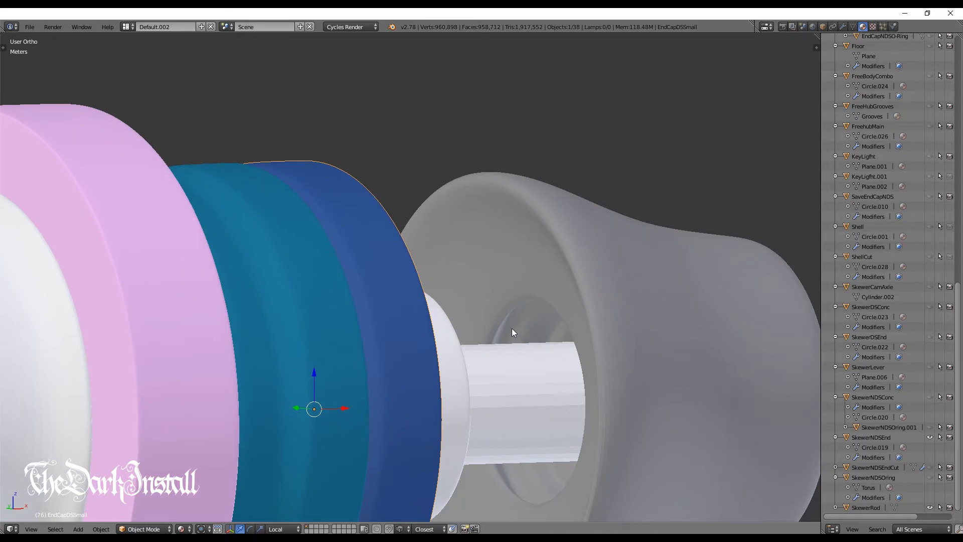
{"action": "mouse_move", "coordinate": [917, 428]}
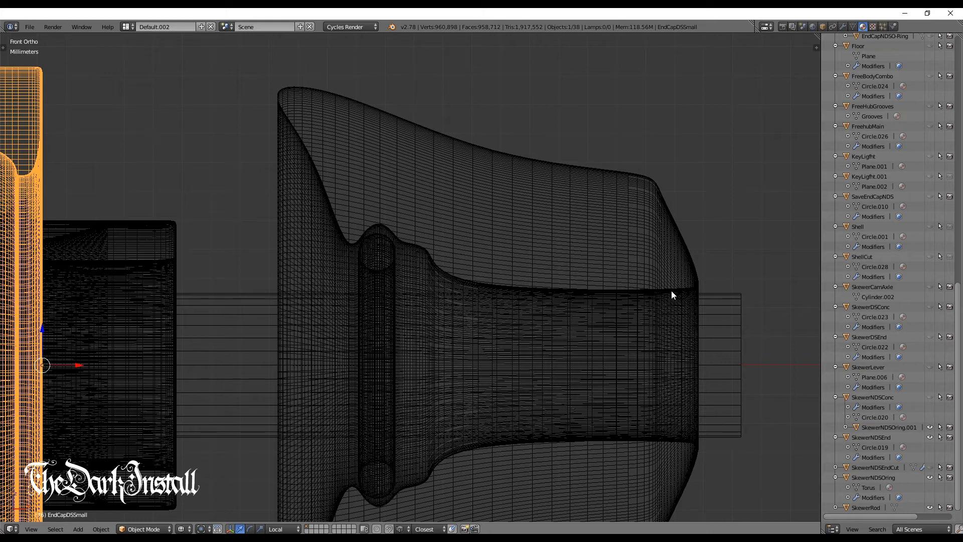
{"action": "mouse_move", "coordinate": [496, 300]}
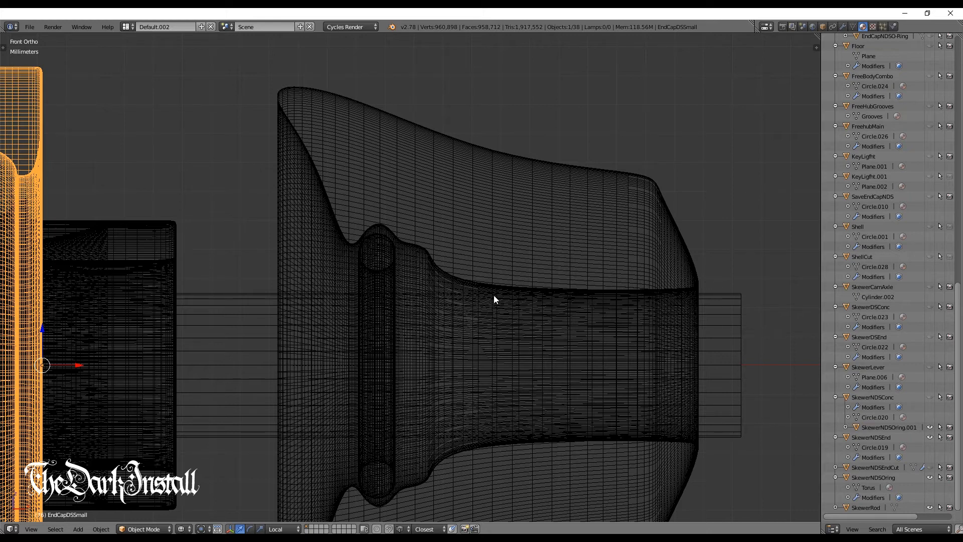
{"action": "mouse_move", "coordinate": [720, 300]}
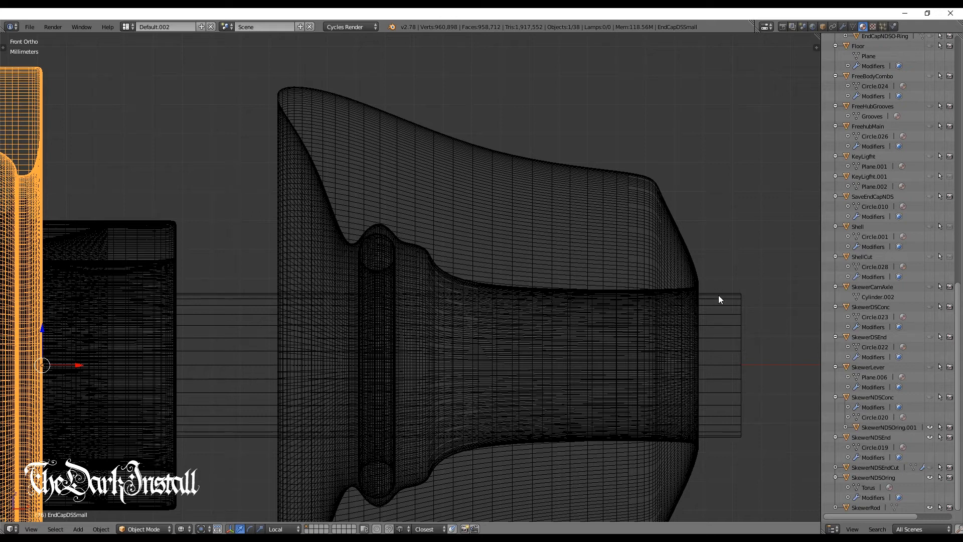
{"action": "mouse_move", "coordinate": [461, 293]}
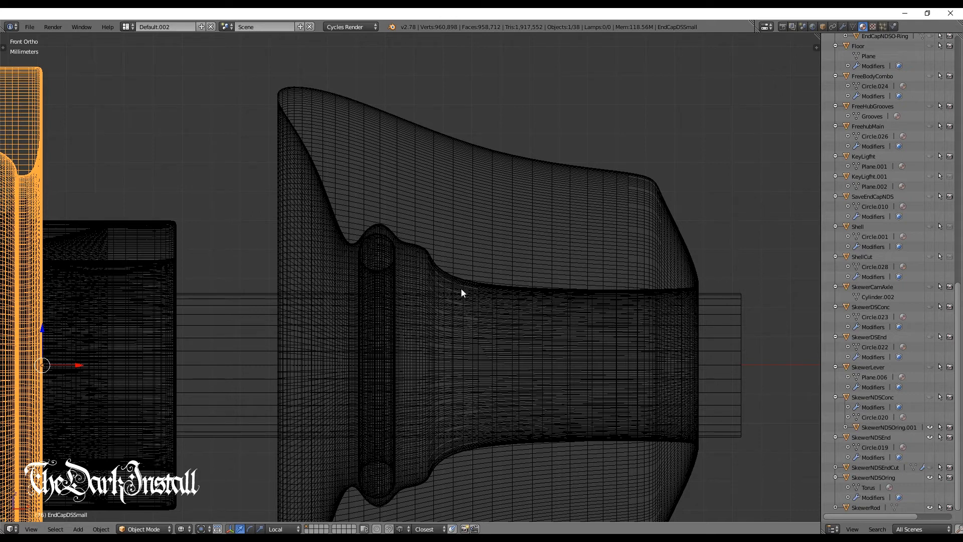
{"action": "mouse_move", "coordinate": [356, 239]}
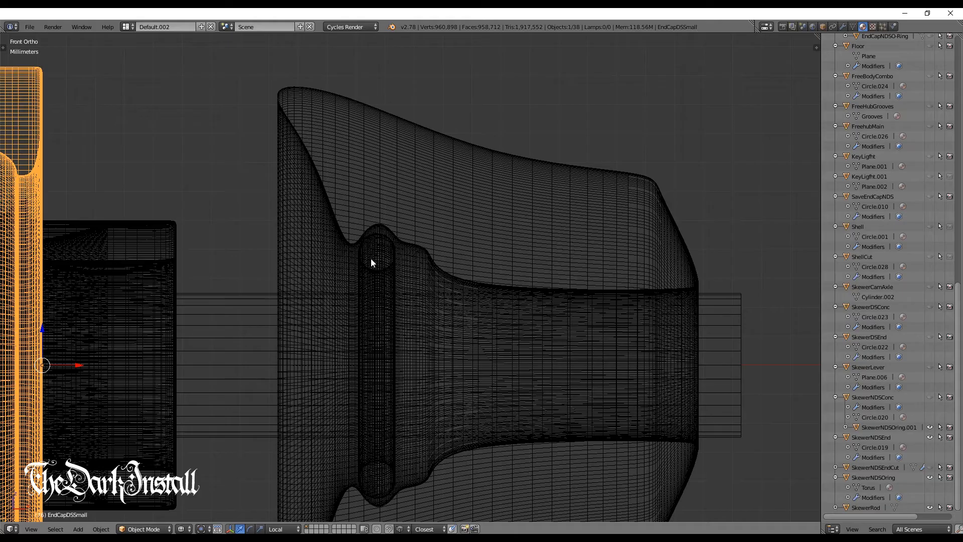
Orbit around the flared skewer end piece and view it head-on from the front
{"action": "left_click_drag", "start_coordinate": [368, 264], "coordinate": [424, 257]}
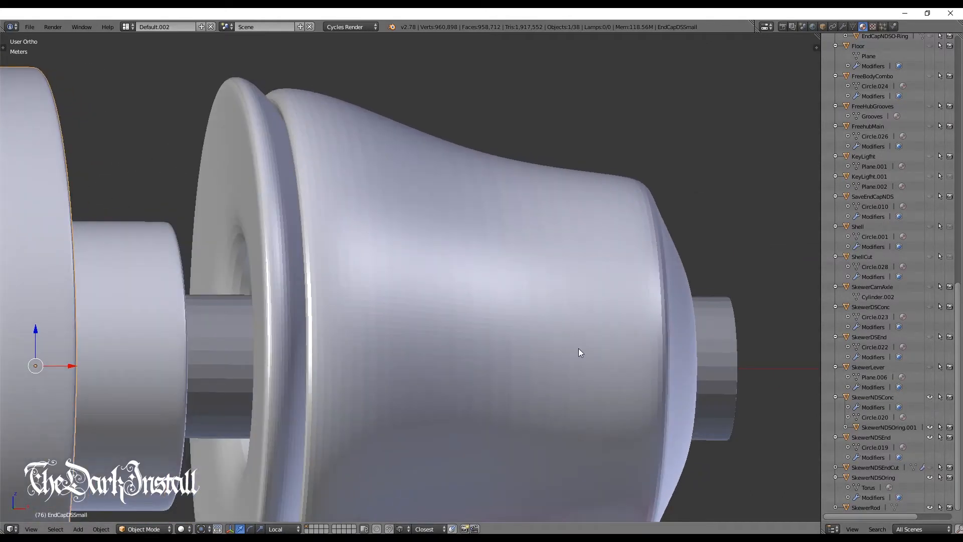
{"action": "key", "text": "KP_1"}
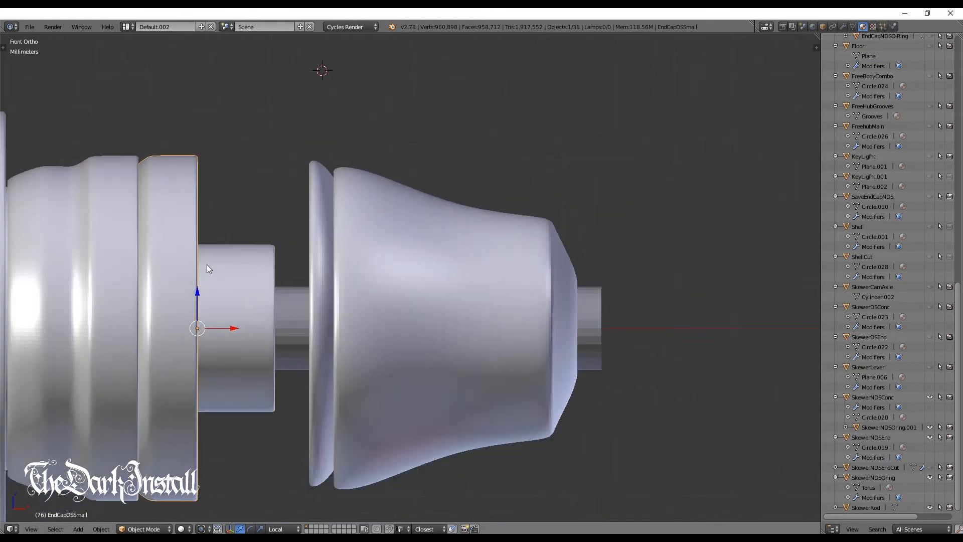
{"action": "mouse_move", "coordinate": [153, 215]}
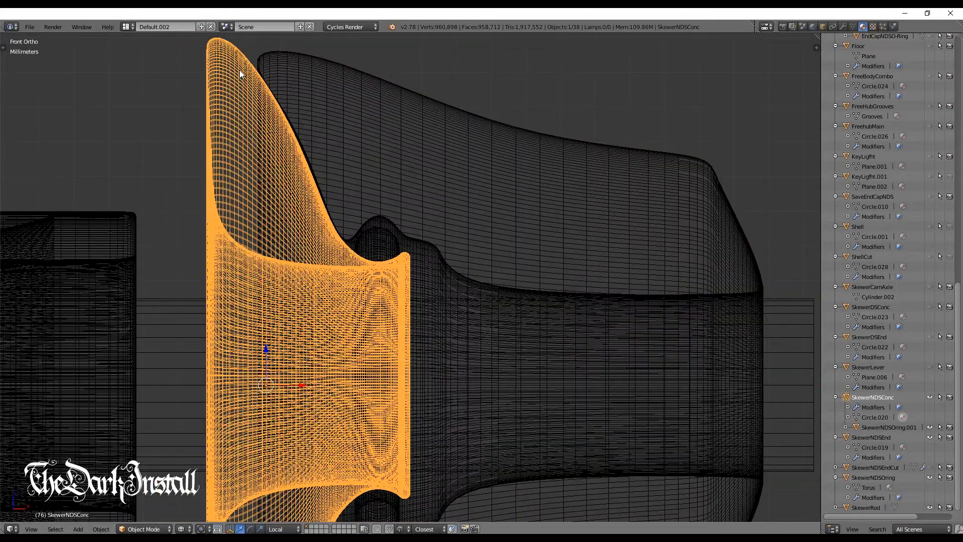
{"action": "mouse_move", "coordinate": [382, 127]}
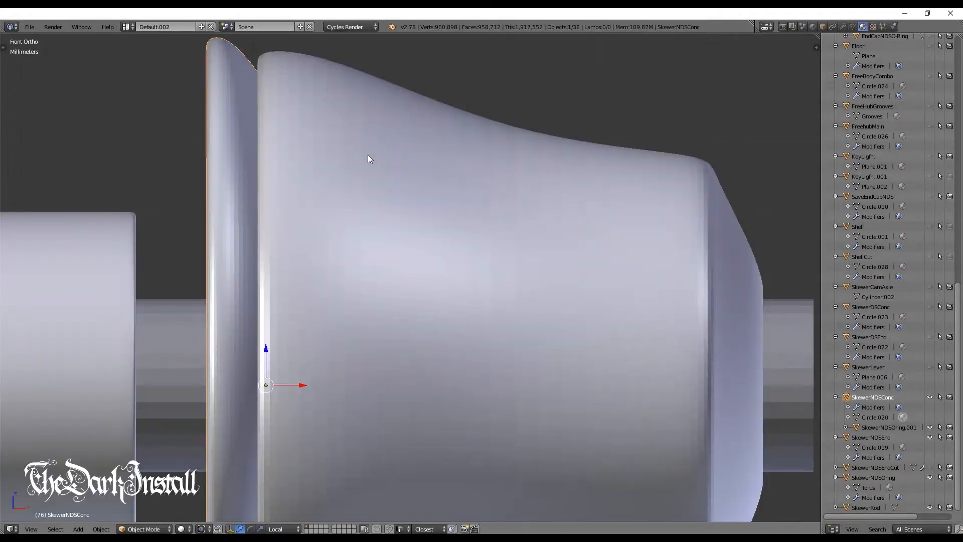
{"action": "left_click_drag", "start_coordinate": [368, 159], "coordinate": [258, 289]}
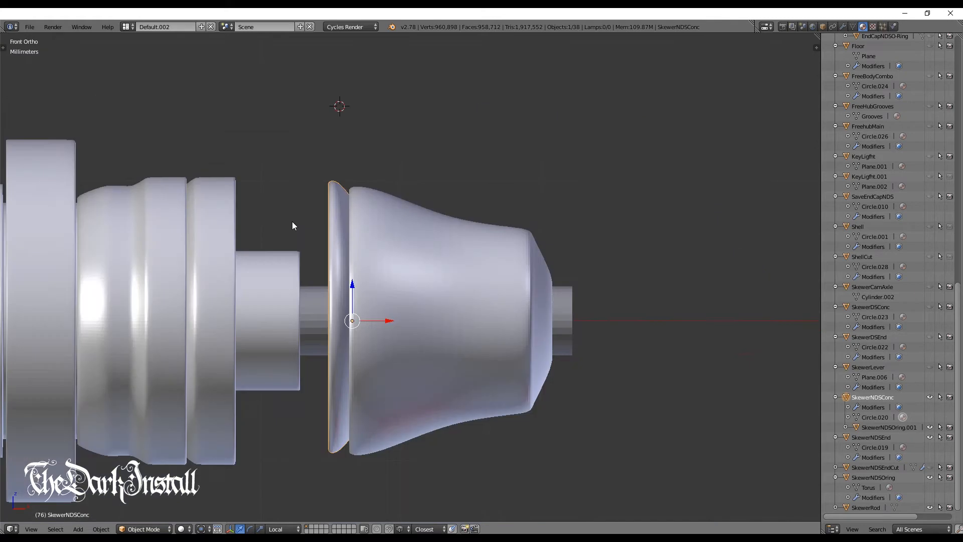
{"action": "mouse_move", "coordinate": [300, 114]}
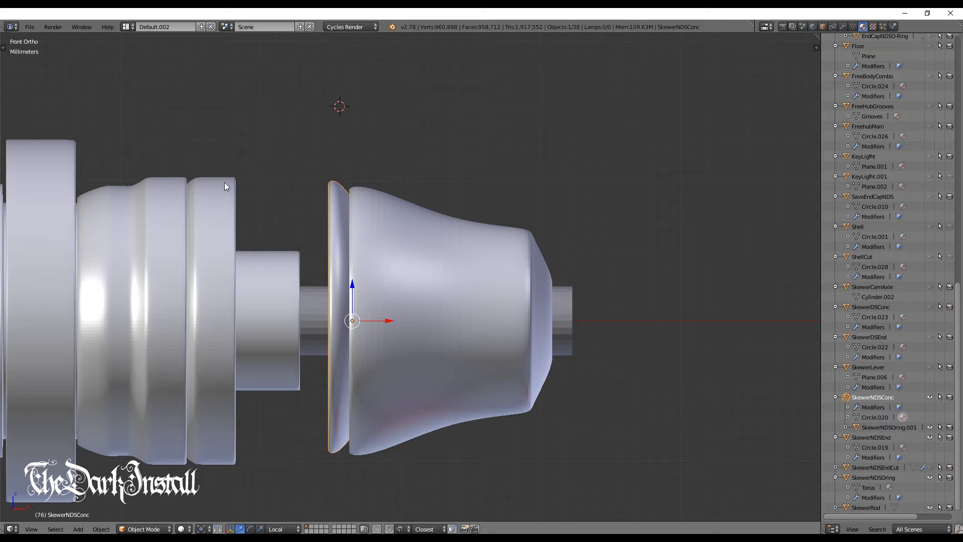
{"action": "mouse_move", "coordinate": [318, 232]}
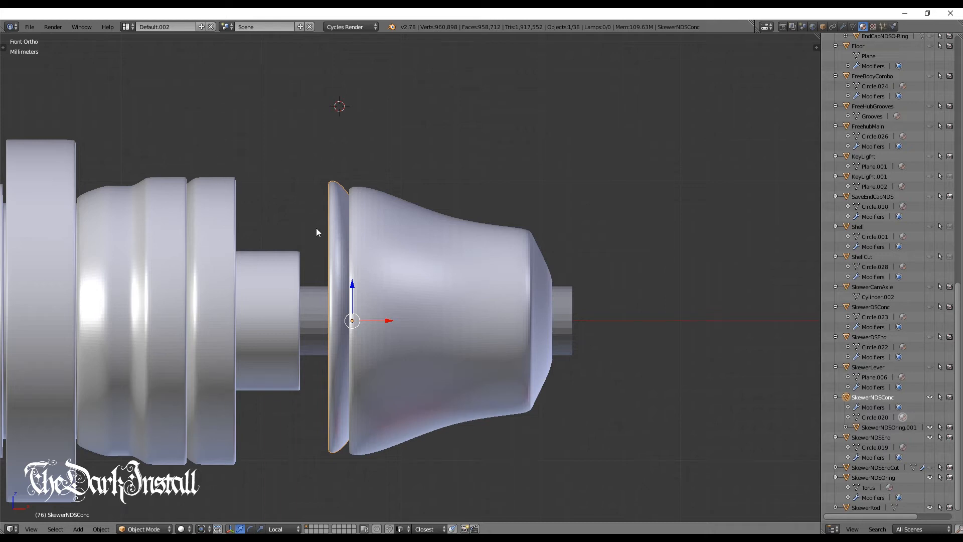
{"action": "scroll", "scroll_direction": "down", "scroll_amount": 3}
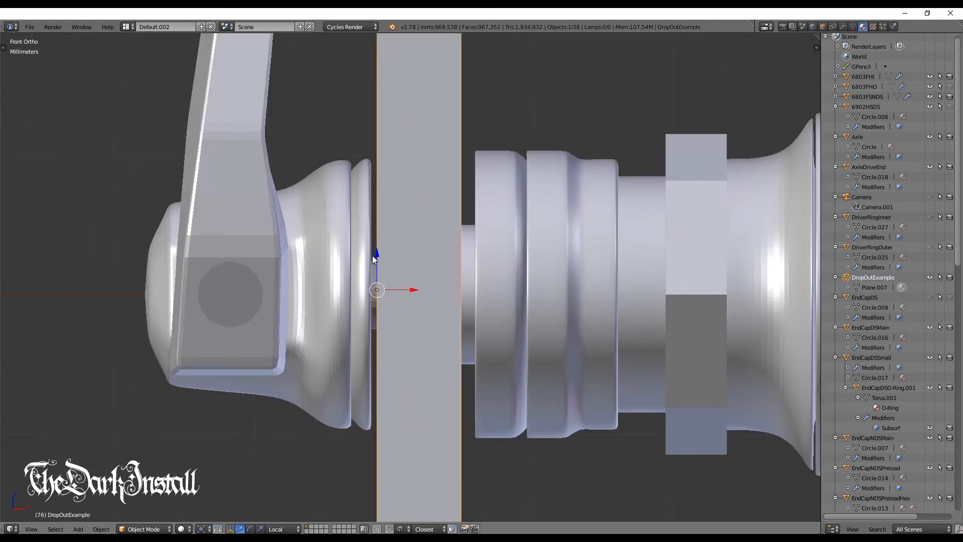
Move the drive-side skewer end with its lever along X against the dropout plate
{"action": "left_click", "coordinate": [353, 295]}
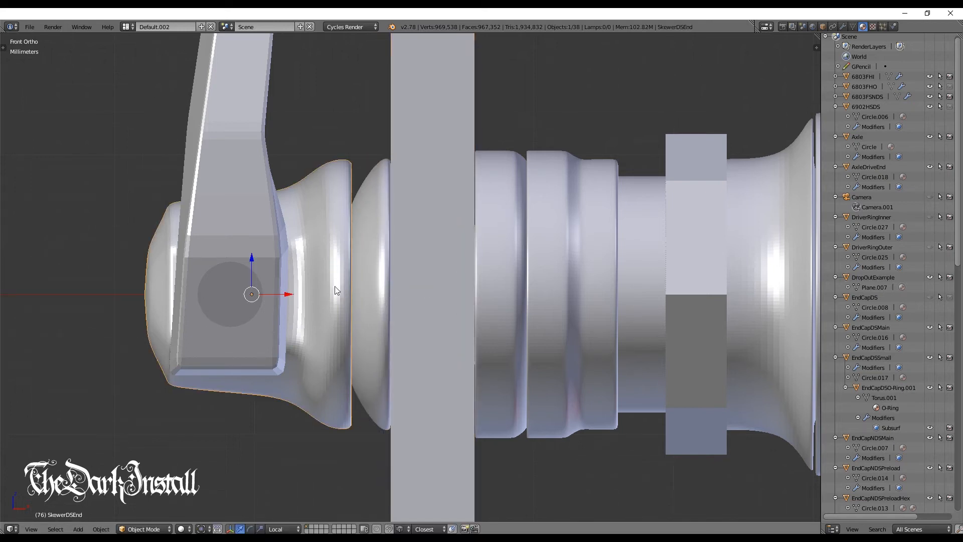
{"action": "left_click_drag", "start_coordinate": [284, 294], "coordinate": [306, 295]}
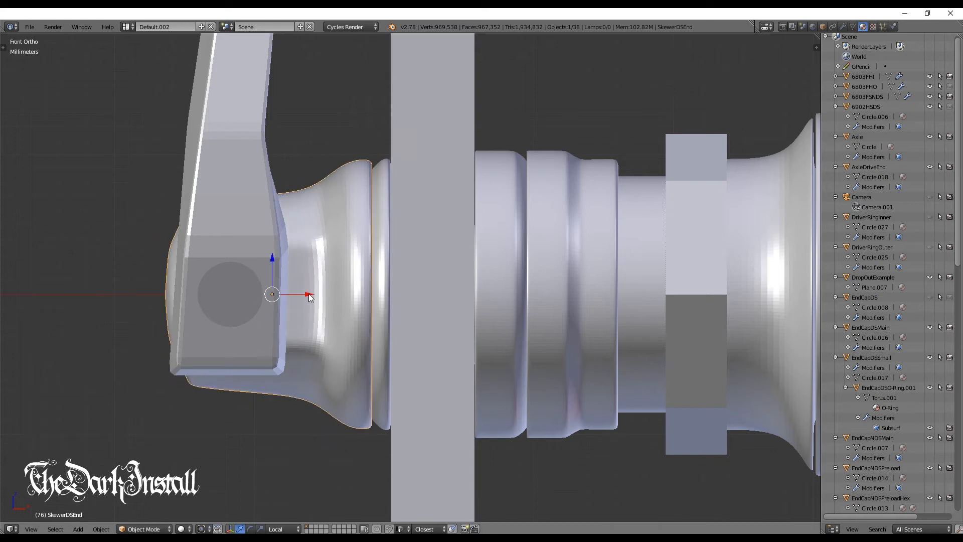
{"action": "mouse_move", "coordinate": [403, 204]}
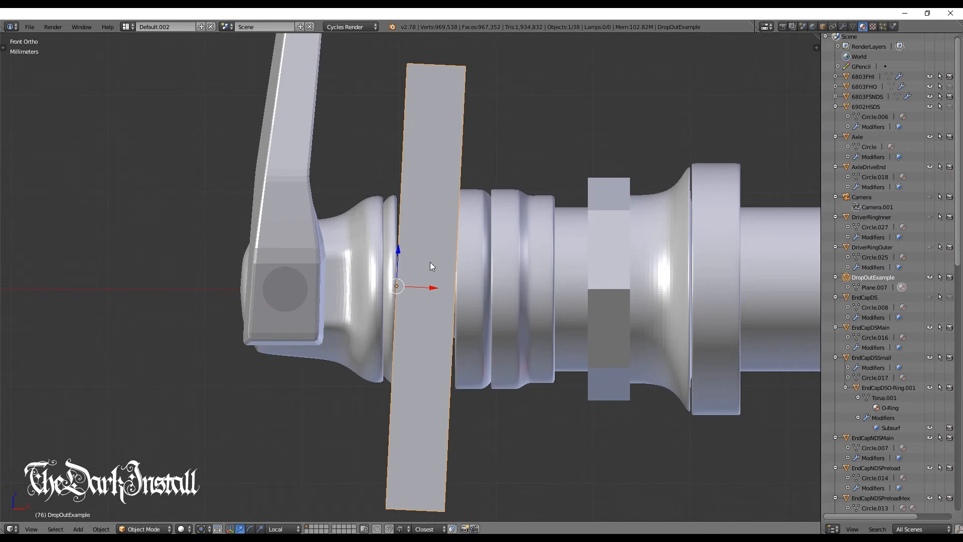
{"action": "left_click", "coordinate": [481, 191]}
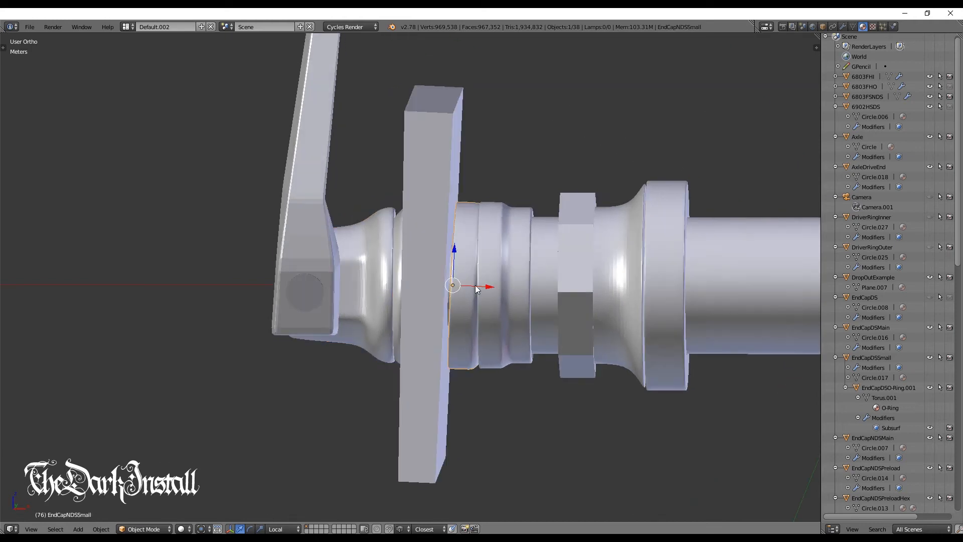
{"action": "scroll", "scroll_direction": "down", "scroll_amount": 3}
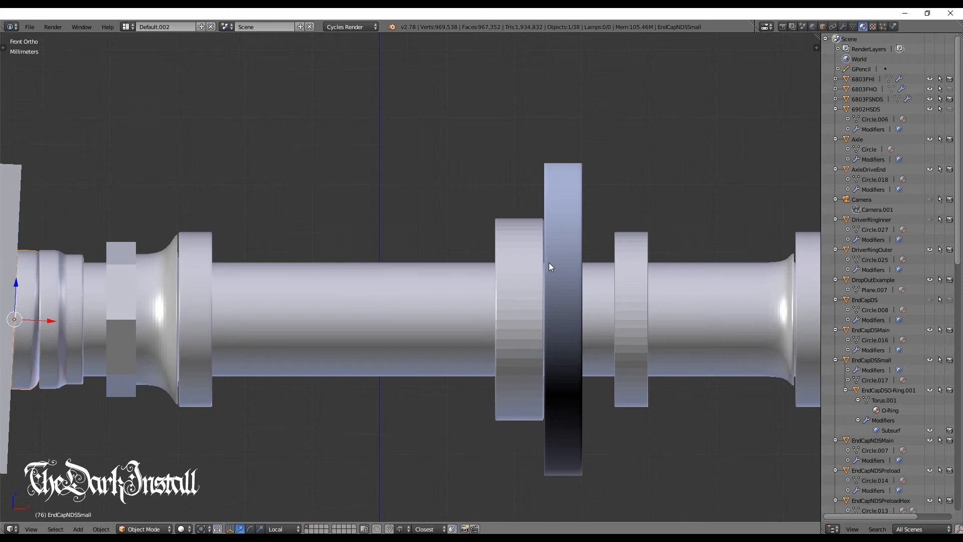
{"action": "left_click_drag", "start_coordinate": [550, 267], "coordinate": [639, 171]}
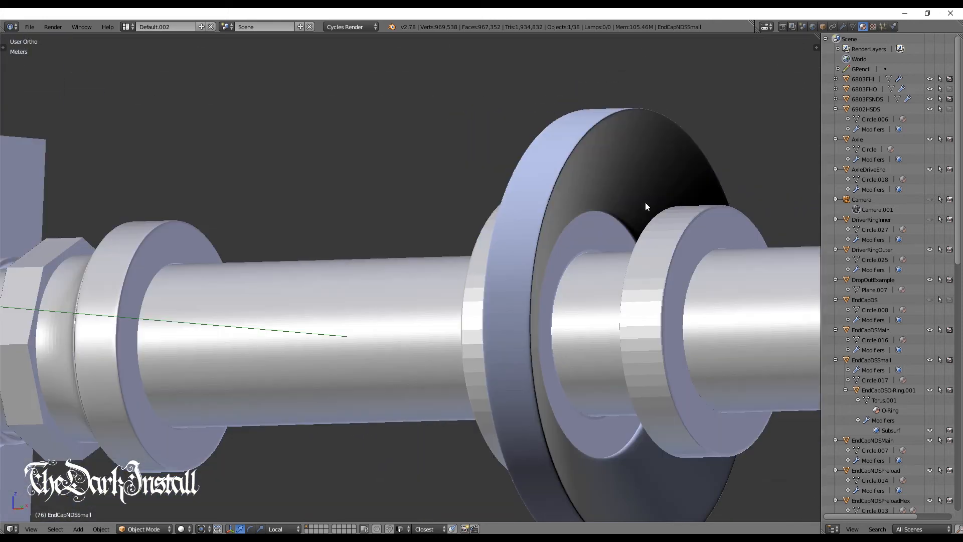
{"action": "left_click_drag", "start_coordinate": [645, 207], "coordinate": [670, 273]}
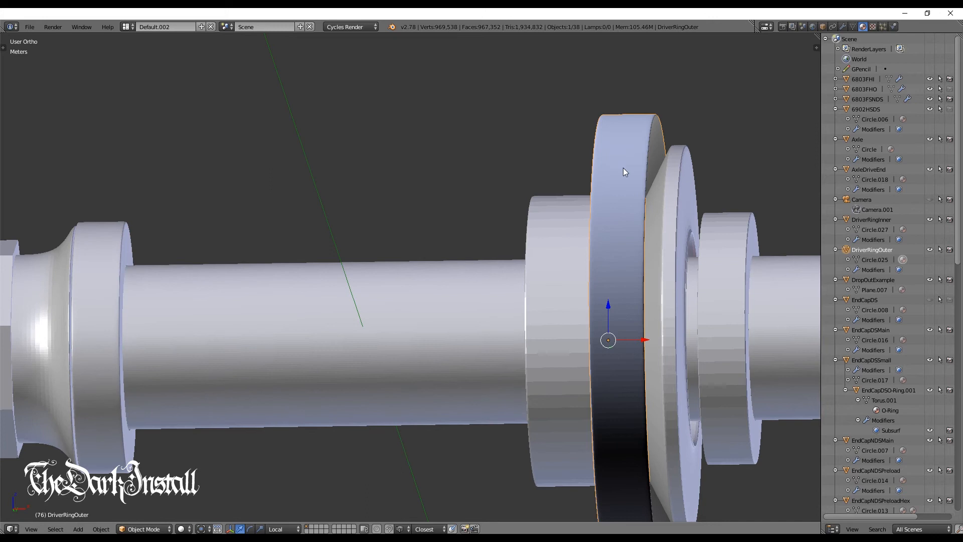
{"action": "mouse_move", "coordinate": [639, 140]}
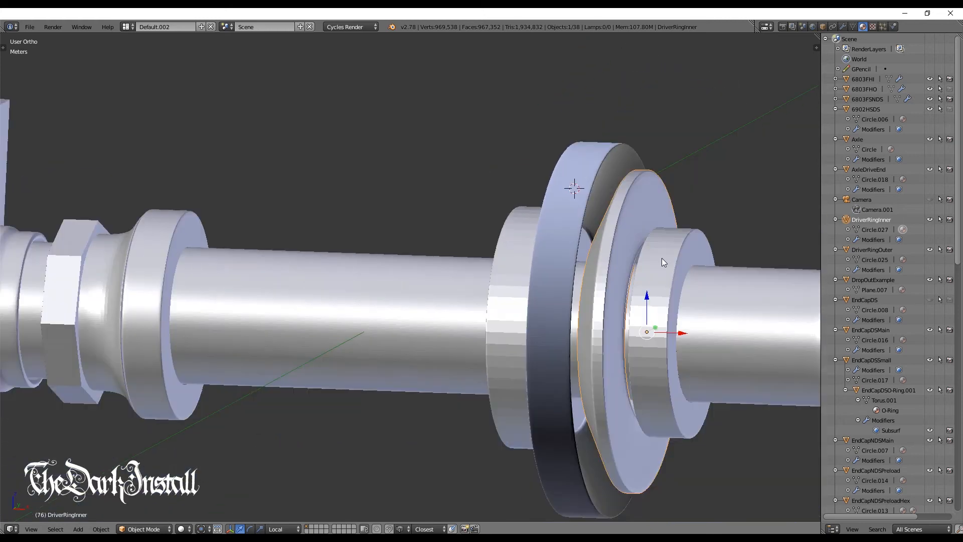
{"action": "key", "text": "KP_1"}
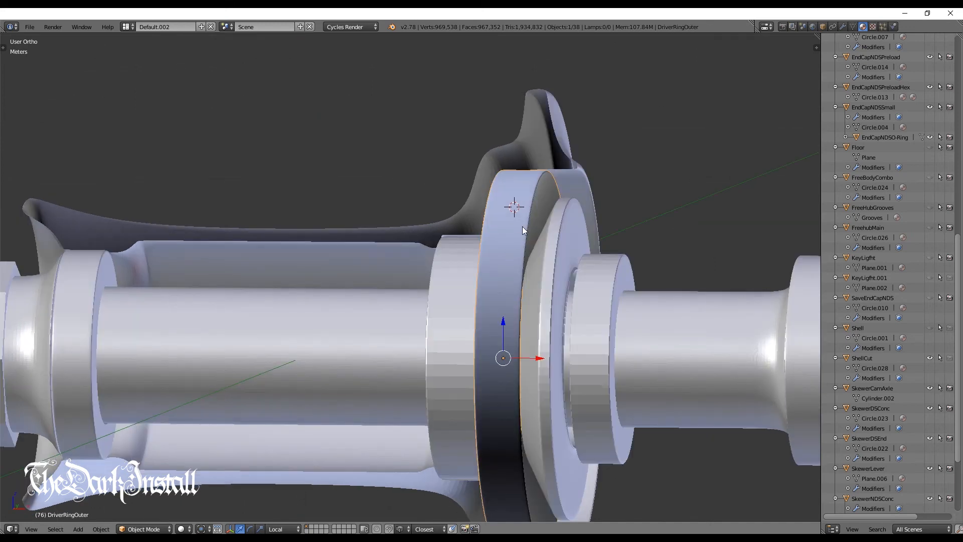
{"action": "mouse_move", "coordinate": [552, 194]}
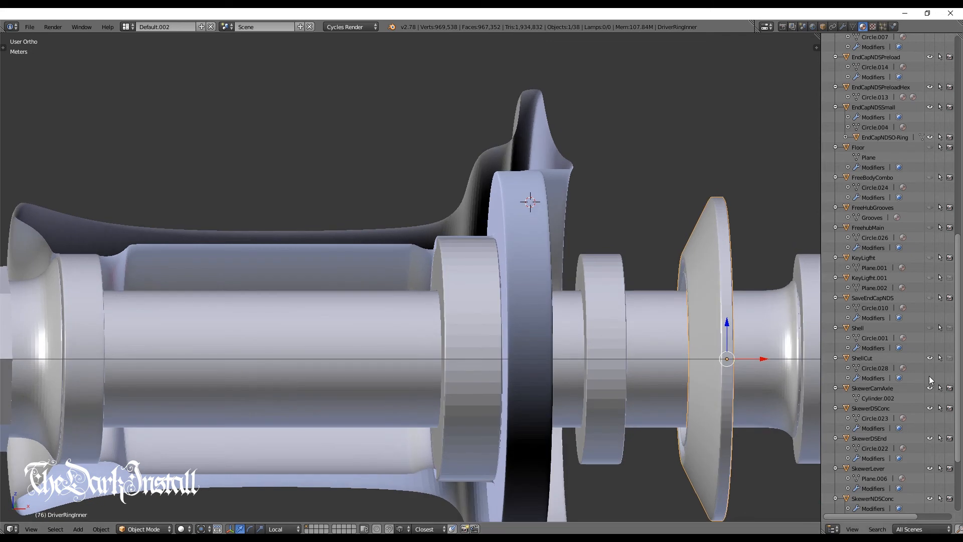
{"action": "mouse_move", "coordinate": [931, 232]}
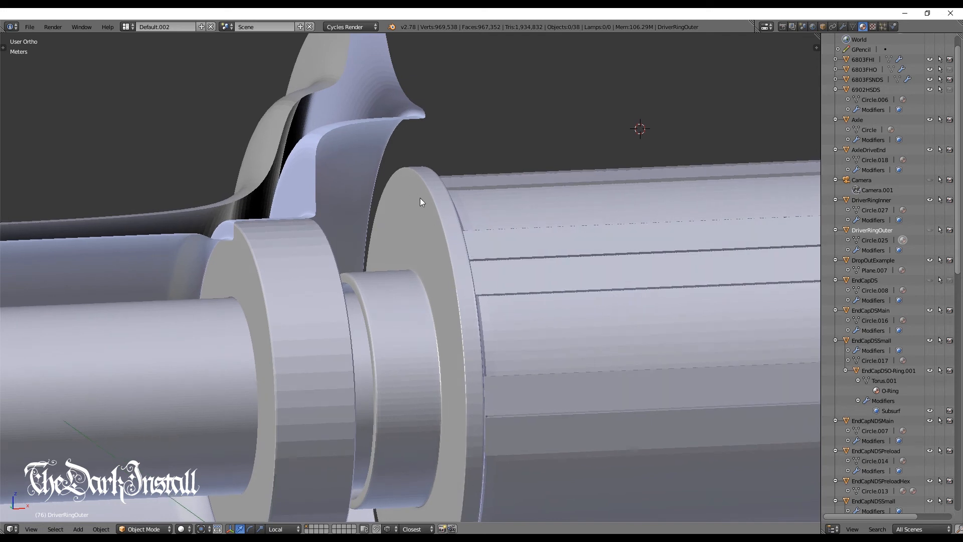
{"action": "mouse_move", "coordinate": [416, 207]}
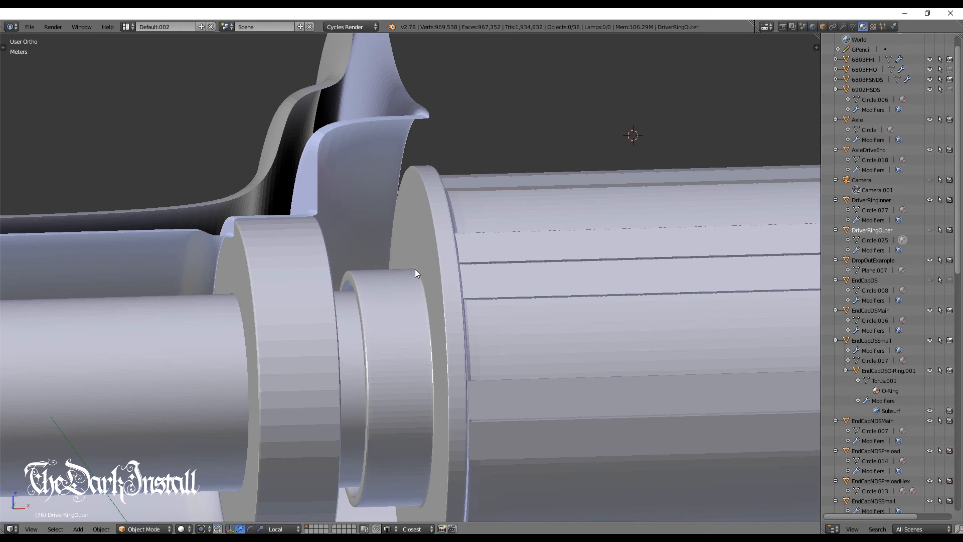
{"action": "mouse_move", "coordinate": [382, 292]}
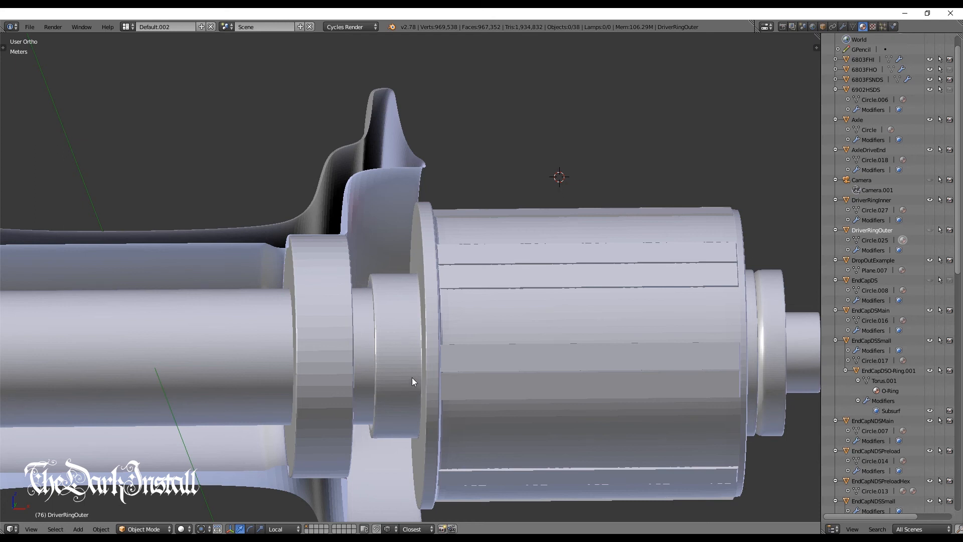
{"action": "mouse_move", "coordinate": [392, 371]}
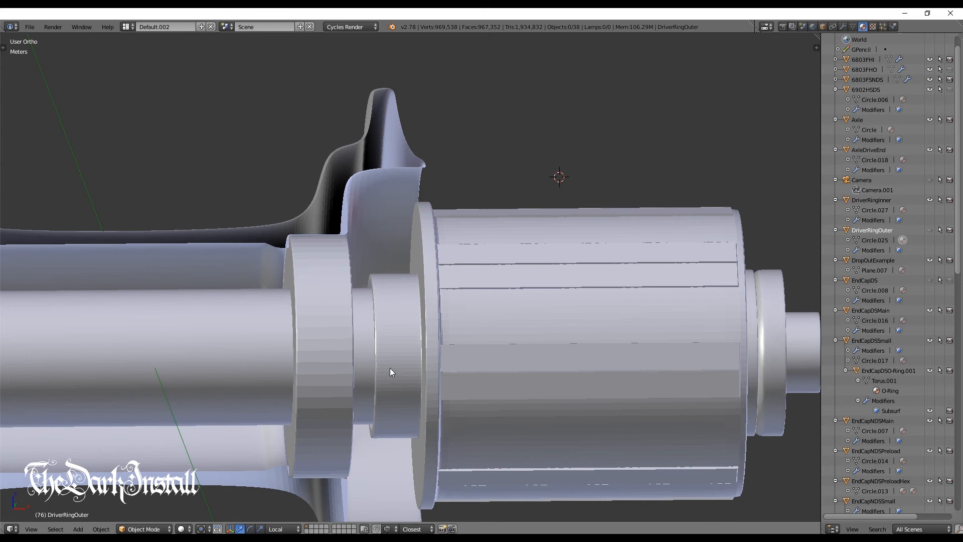
{"action": "mouse_move", "coordinate": [415, 370]}
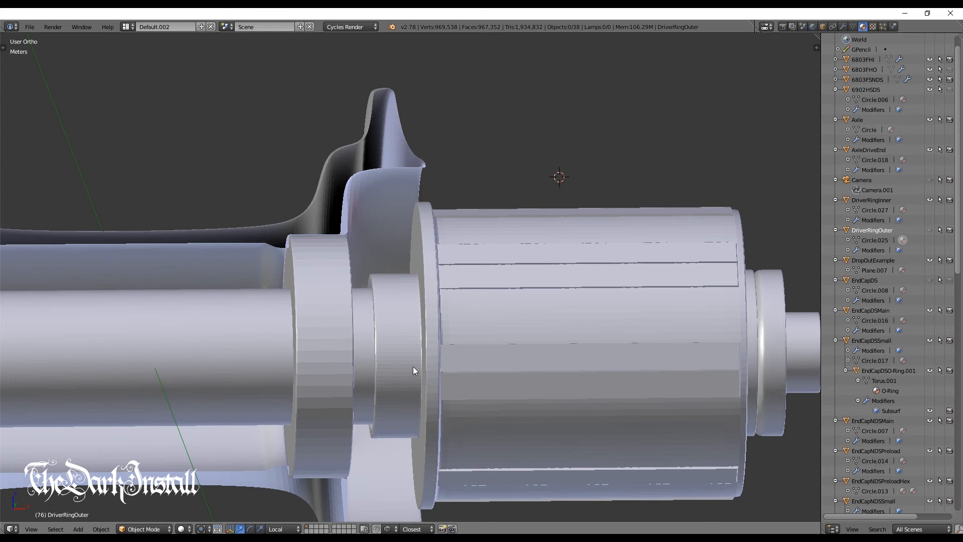
{"action": "mouse_move", "coordinate": [423, 367]}
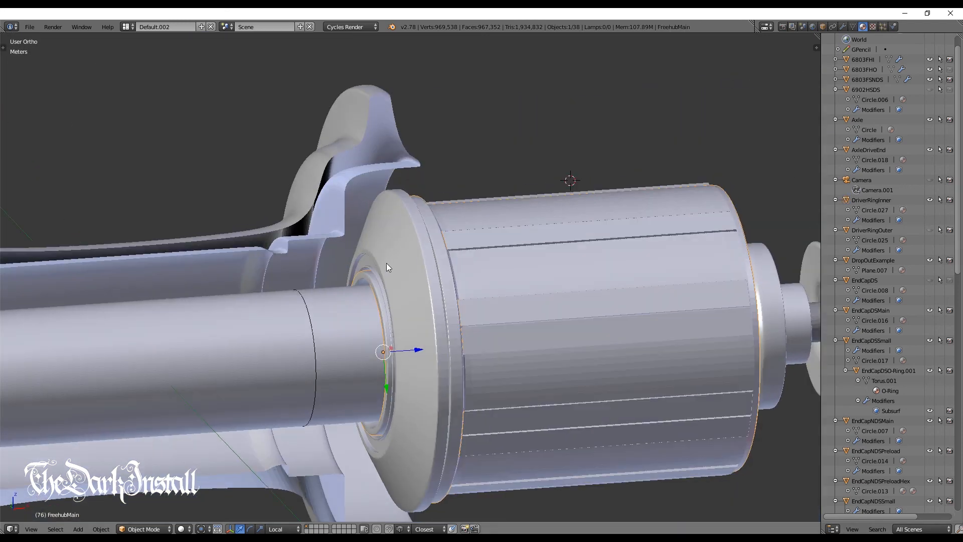
{"action": "mouse_move", "coordinate": [924, 175]}
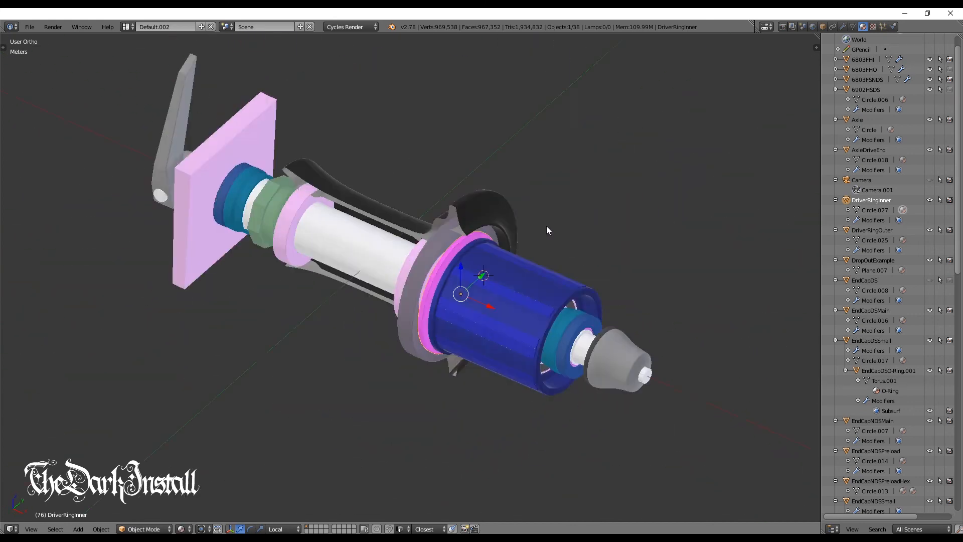
Orbit around the finished coloured hub assembly to show it from a wider angle
{"action": "left_click_drag", "start_coordinate": [547, 231], "coordinate": [605, 215]}
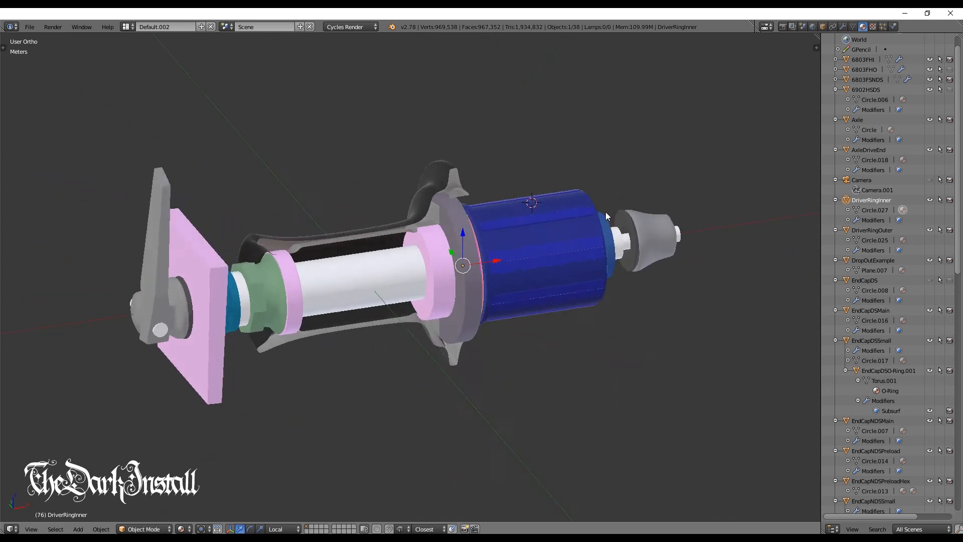